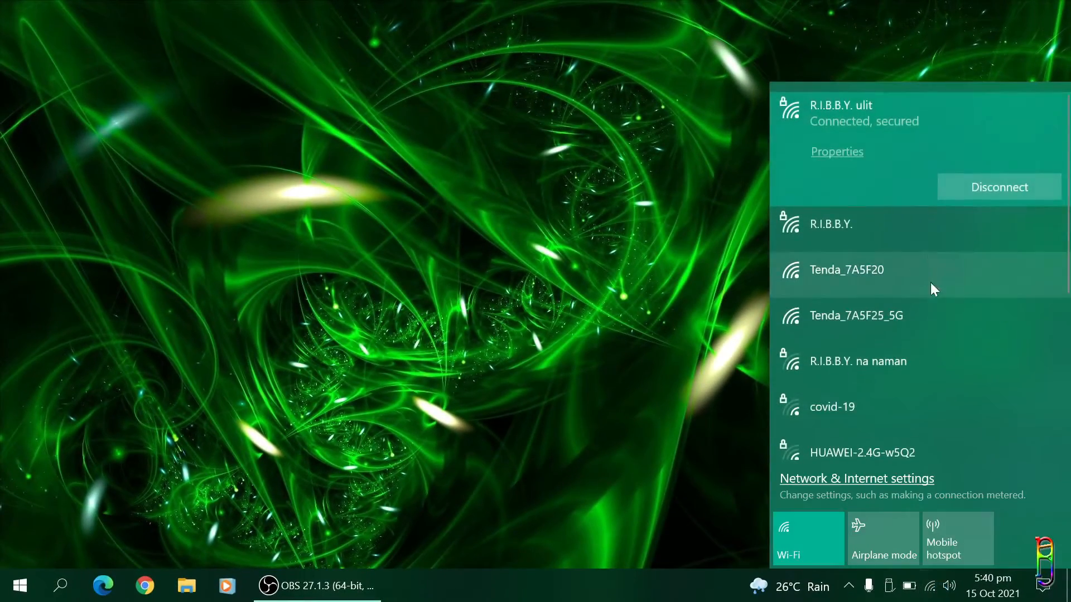
{"action": "mouse_move", "coordinate": [911, 284]}
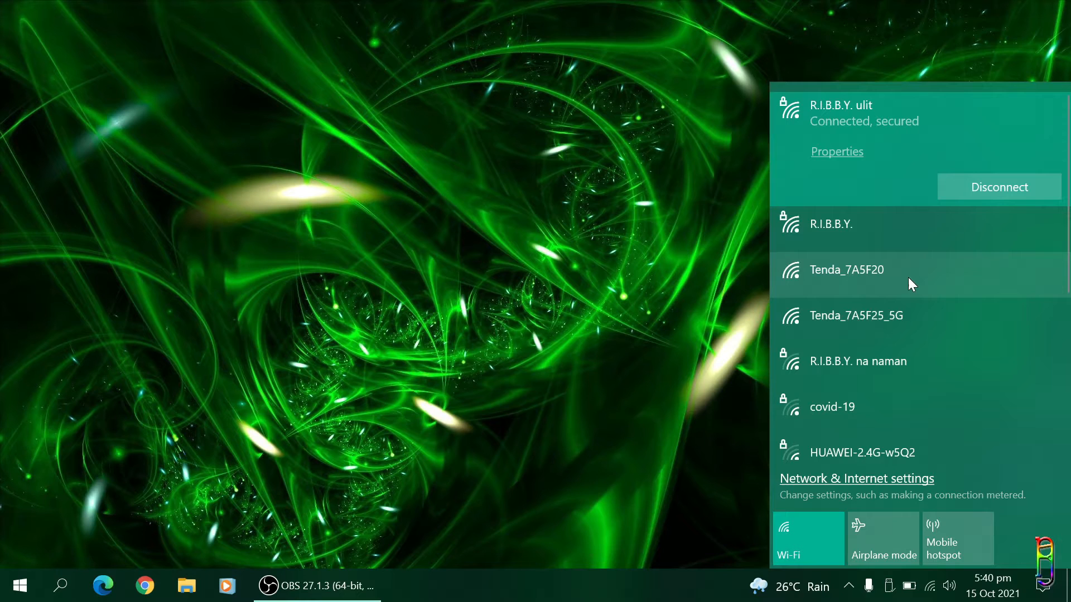
{"action": "mouse_move", "coordinate": [894, 280]}
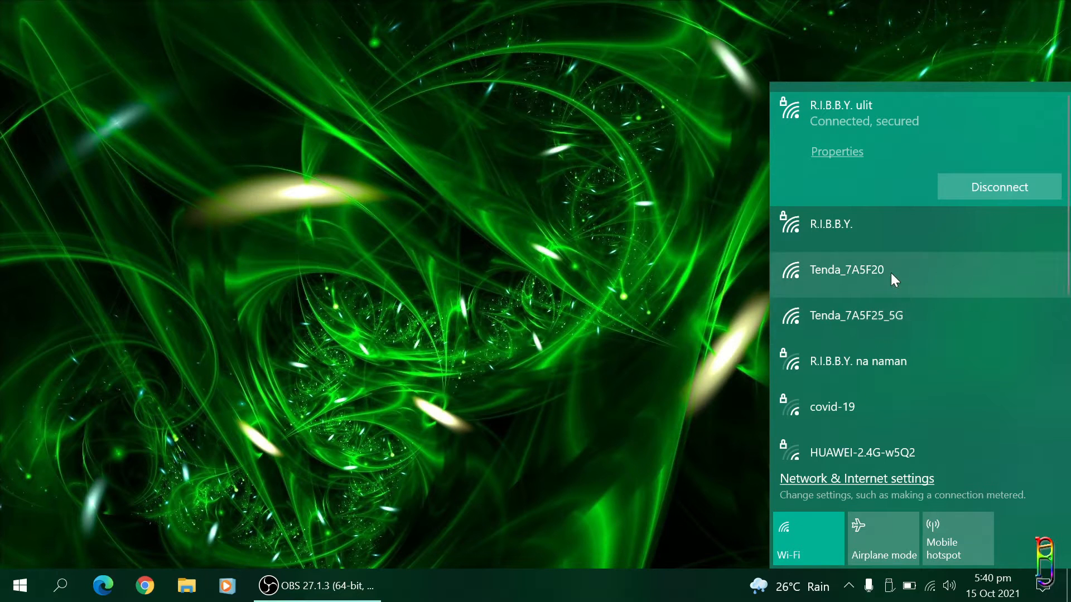
Step: Connect to the open Tenda_7A5F25_5G network and dismiss the Wi-Fi flyout
{"action": "left_click", "coordinate": [855, 314]}
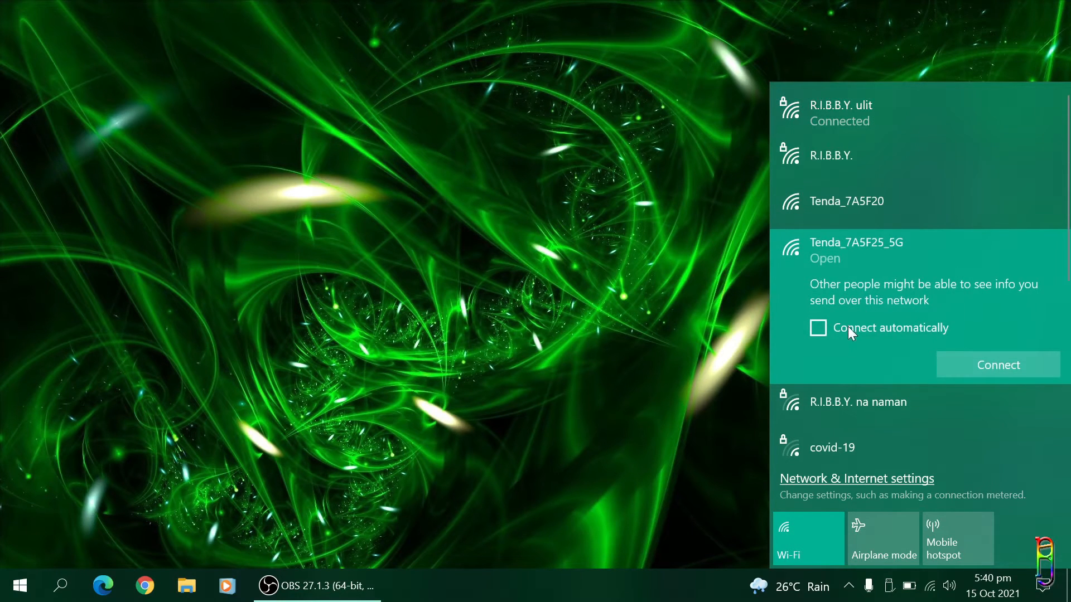
{"action": "left_click", "coordinate": [996, 363]}
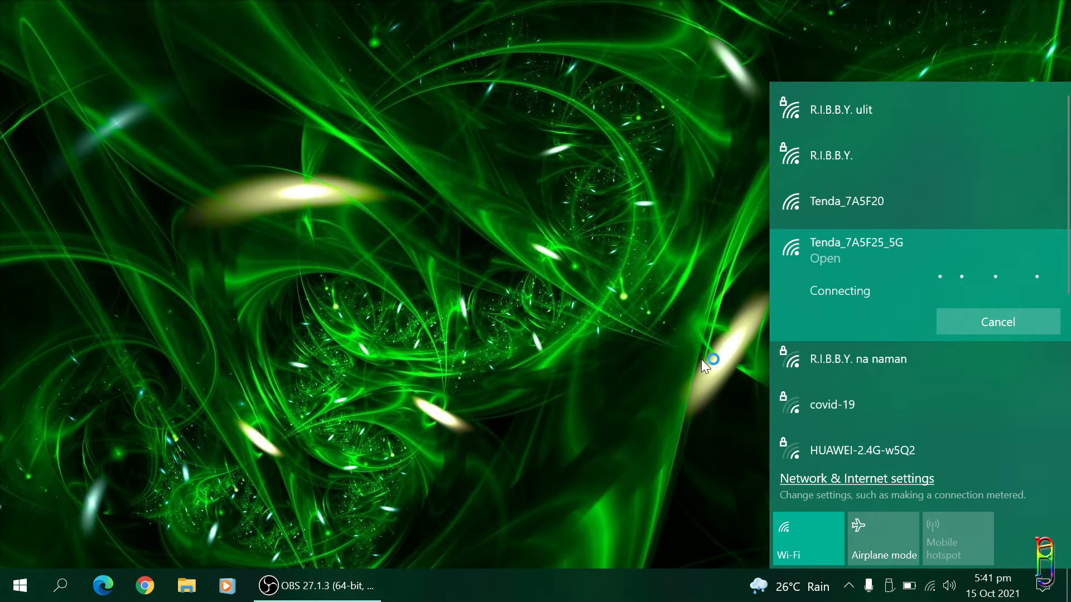
{"action": "mouse_move", "coordinate": [765, 318]}
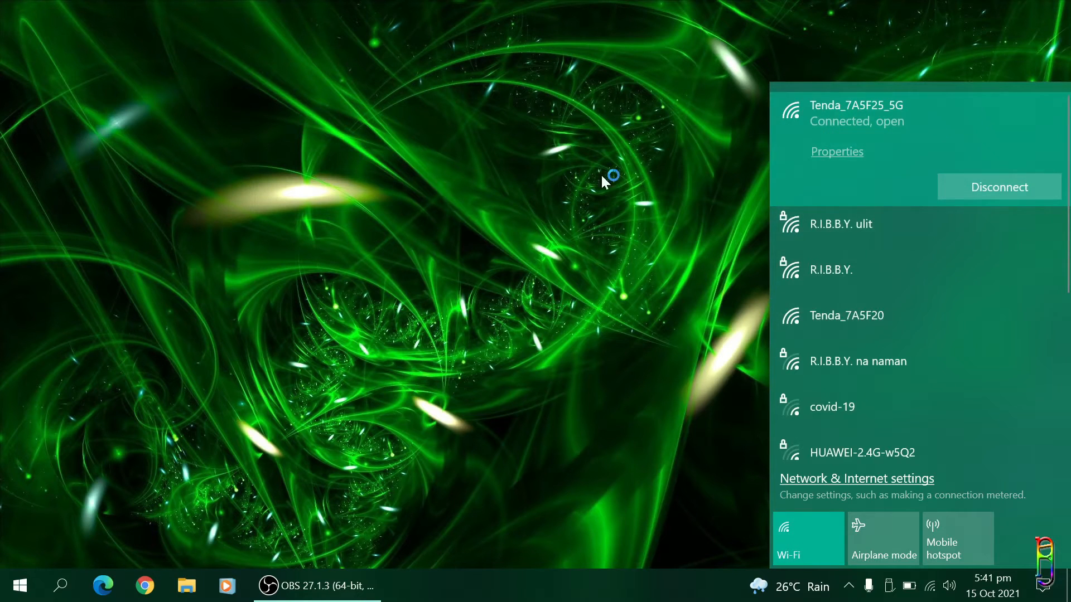
{"action": "left_click", "coordinate": [341, 274]}
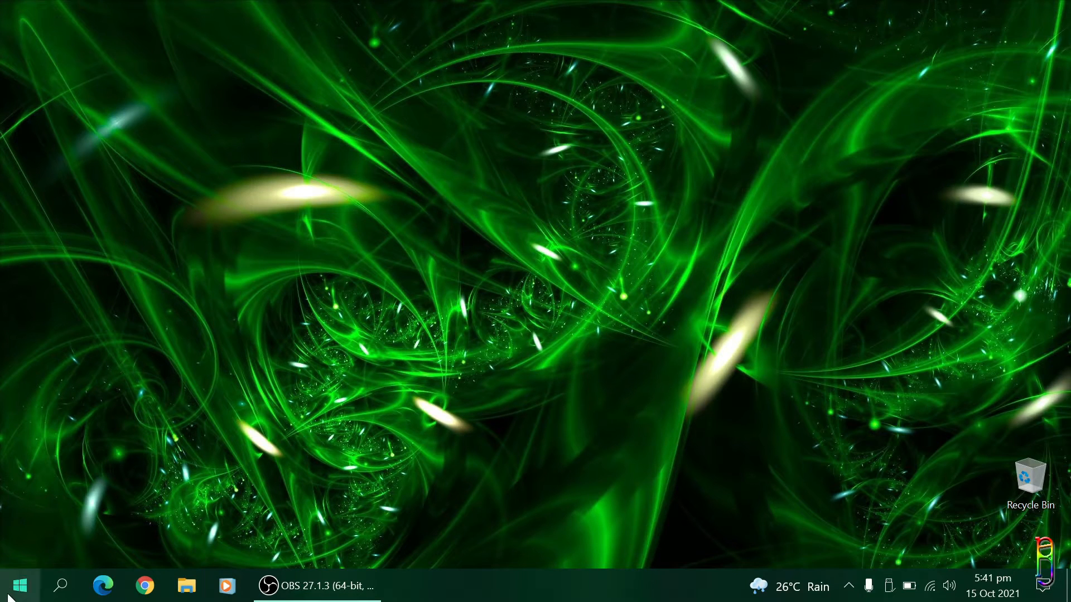
{"action": "left_click", "coordinate": [19, 585]}
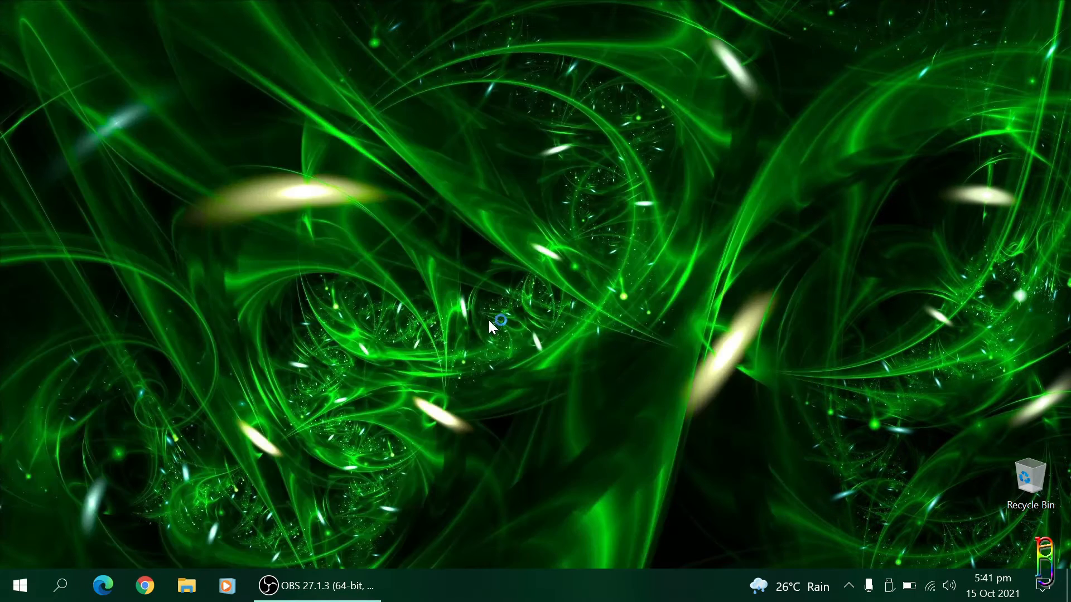
Step: Reach the Tenda router setup page at 192.168.0.1 in the browser
{"action": "left_click", "coordinate": [143, 586]}
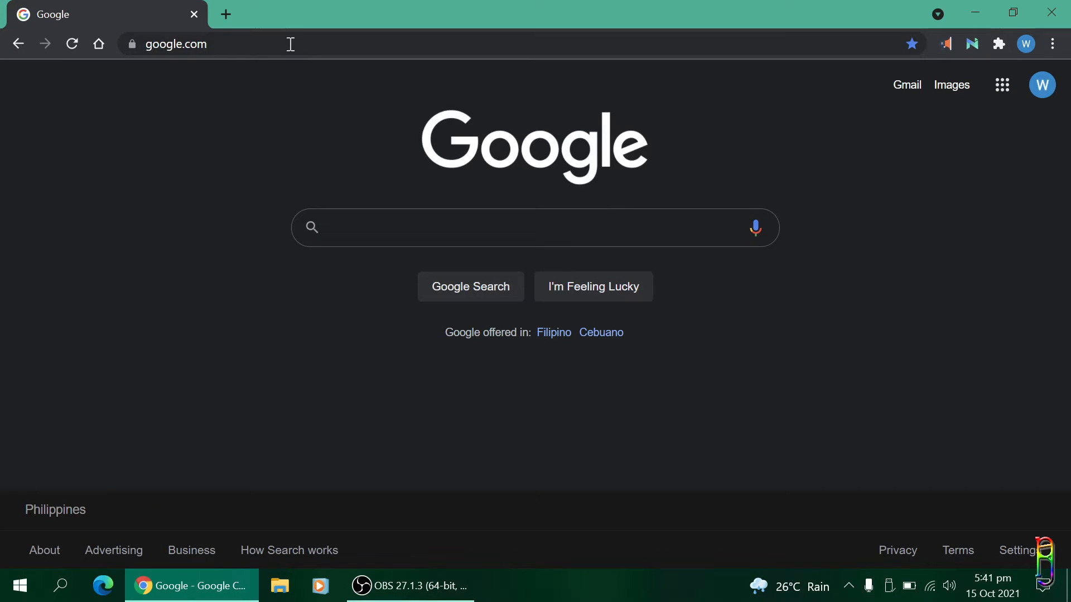
{"action": "type", "text": "192.168.1.39:1234"}
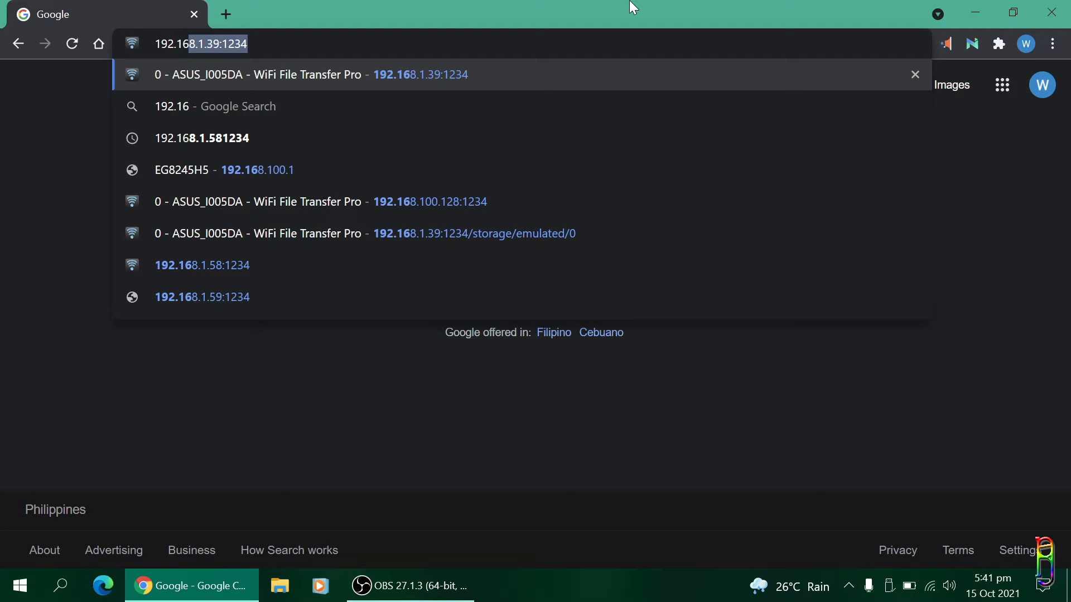
{"action": "type", "text": "192.168.0.1/quickset"}
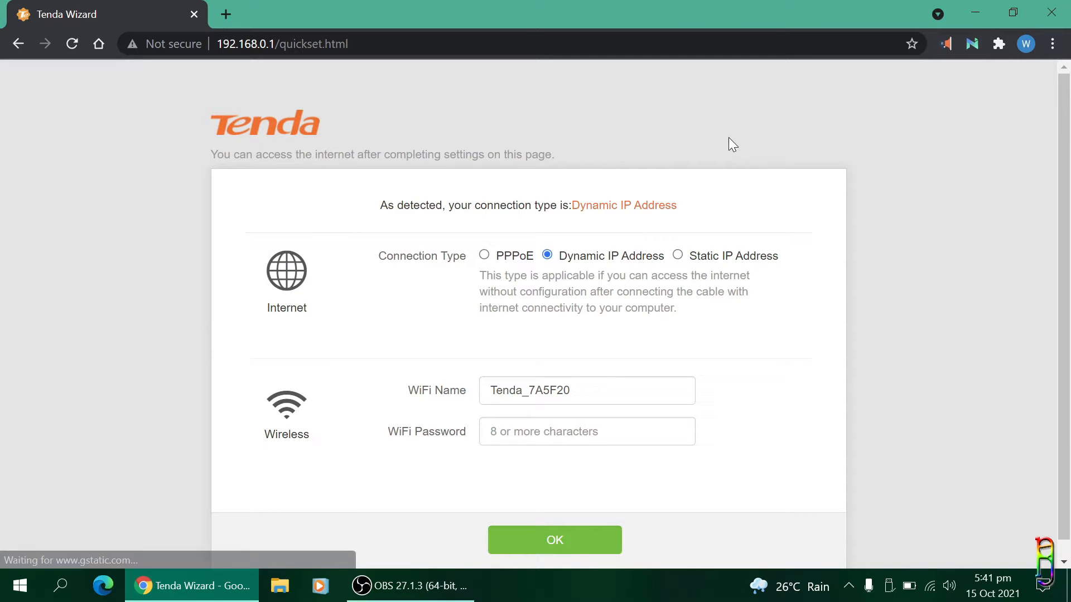
Step: Rename the Wi-Fi to RIBBYBoysRoom with a password, confirm OK, and store the credentials in Chrome
{"action": "left_click", "coordinate": [580, 390]}
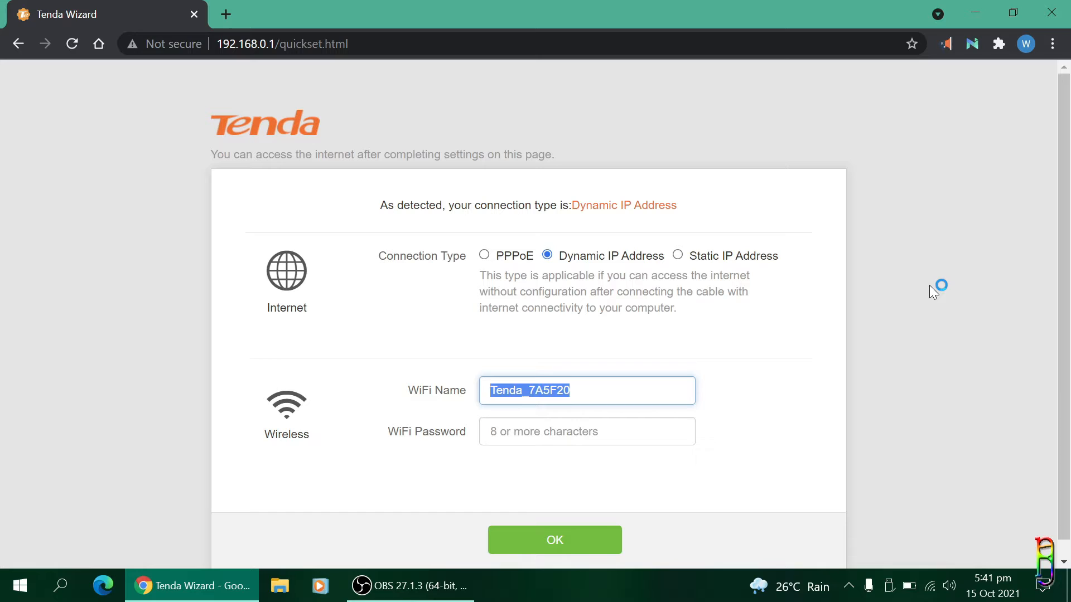
{"action": "type", "text": "RIBBY"}
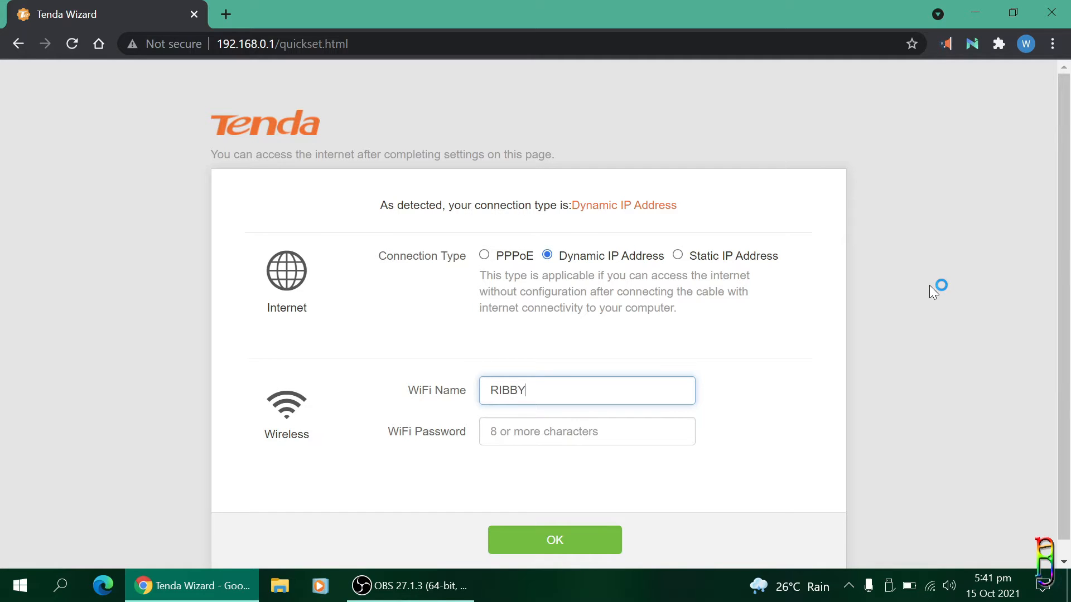
{"action": "type", "text": "KidsRoom"}
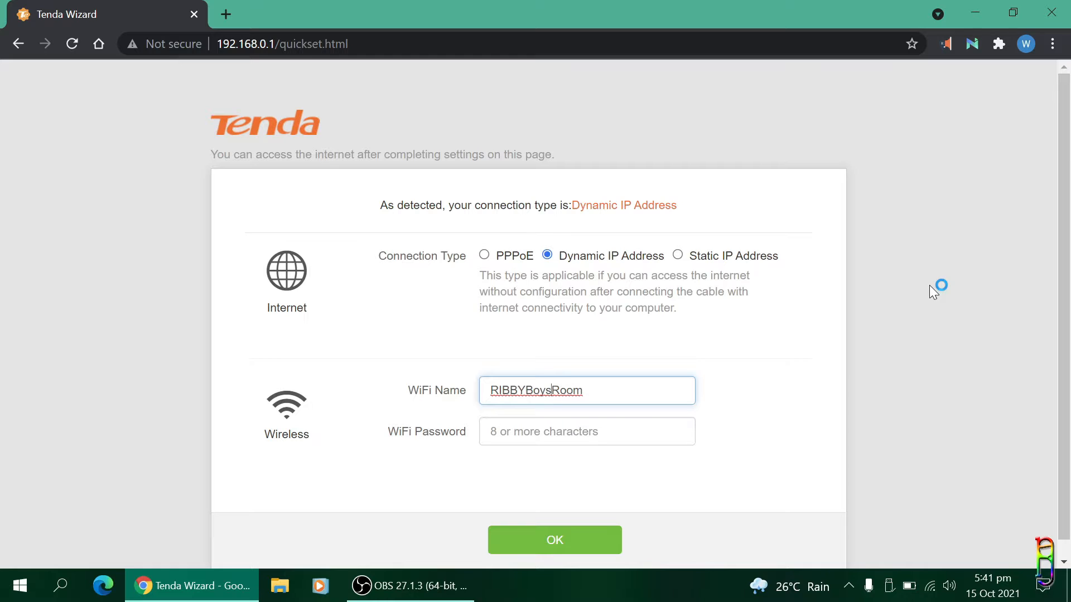
{"action": "left_click", "coordinate": [586, 431]}
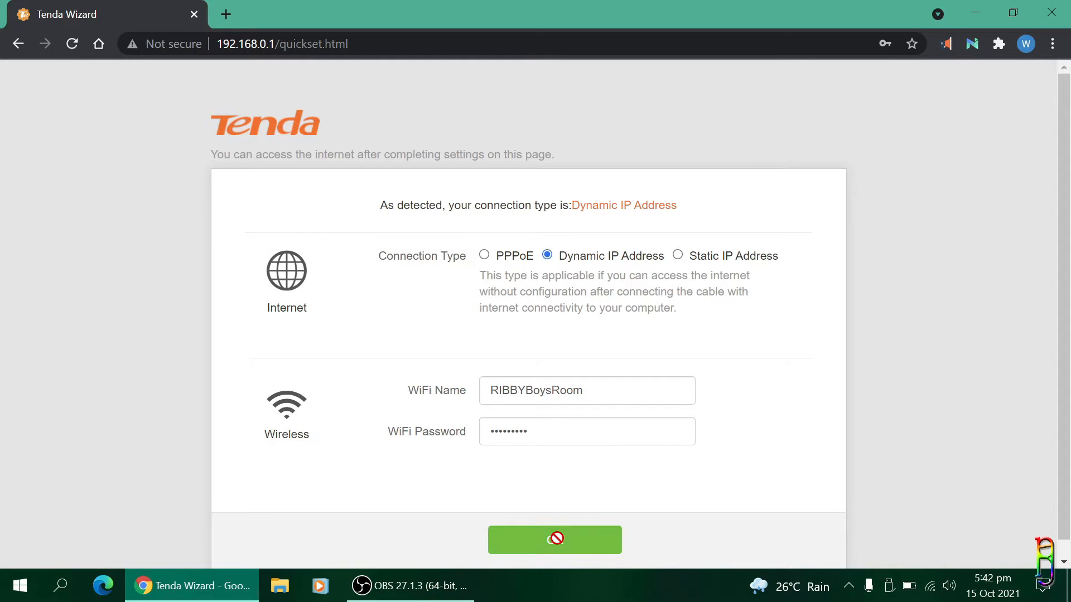
{"action": "left_click", "coordinate": [554, 539]}
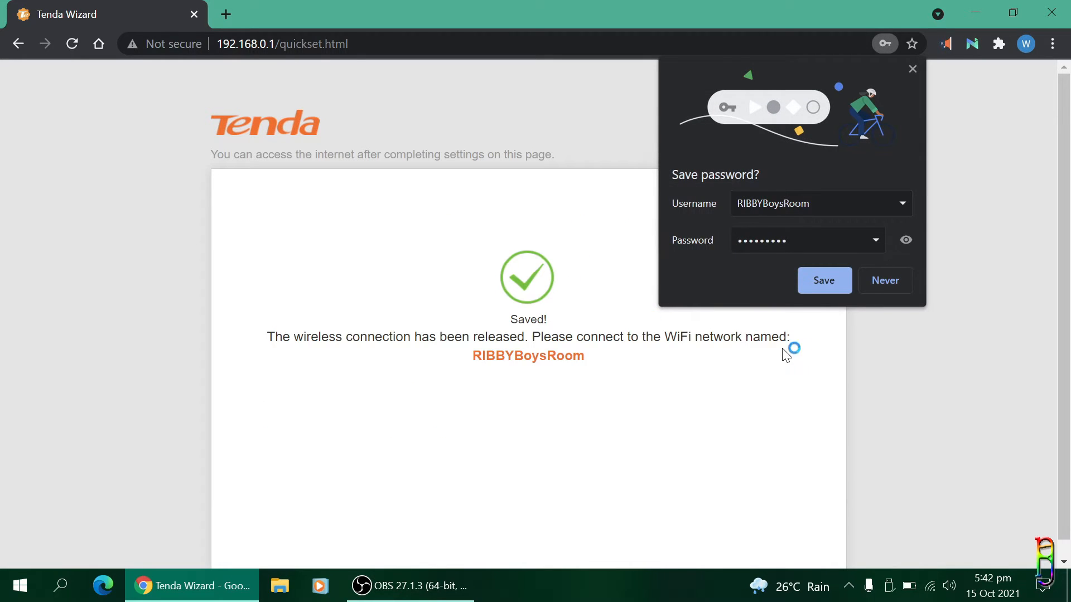
{"action": "left_click", "coordinate": [823, 280]}
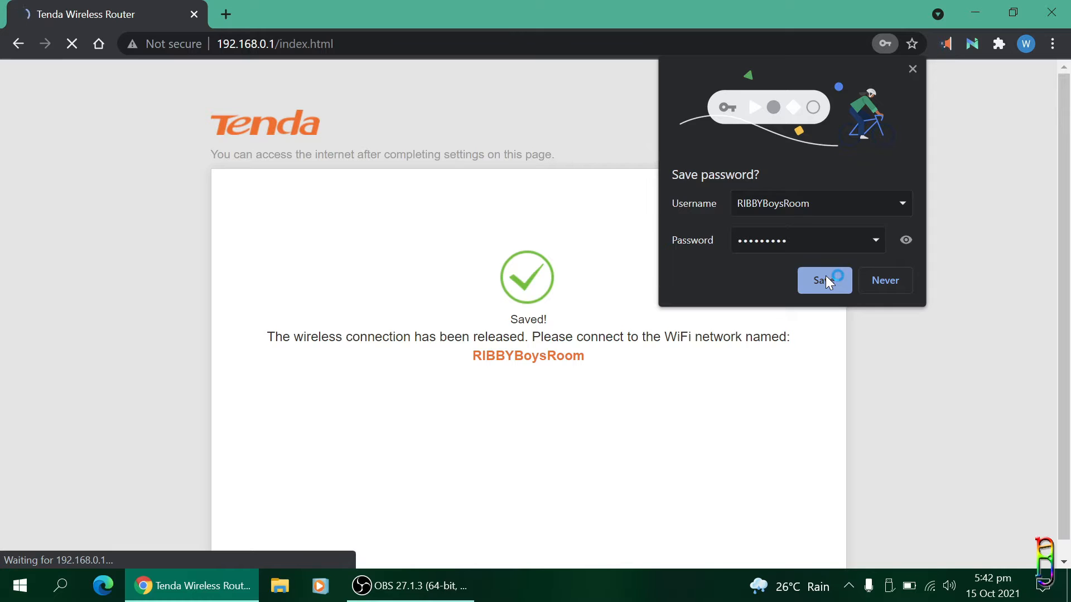
{"action": "left_click", "coordinate": [823, 280]}
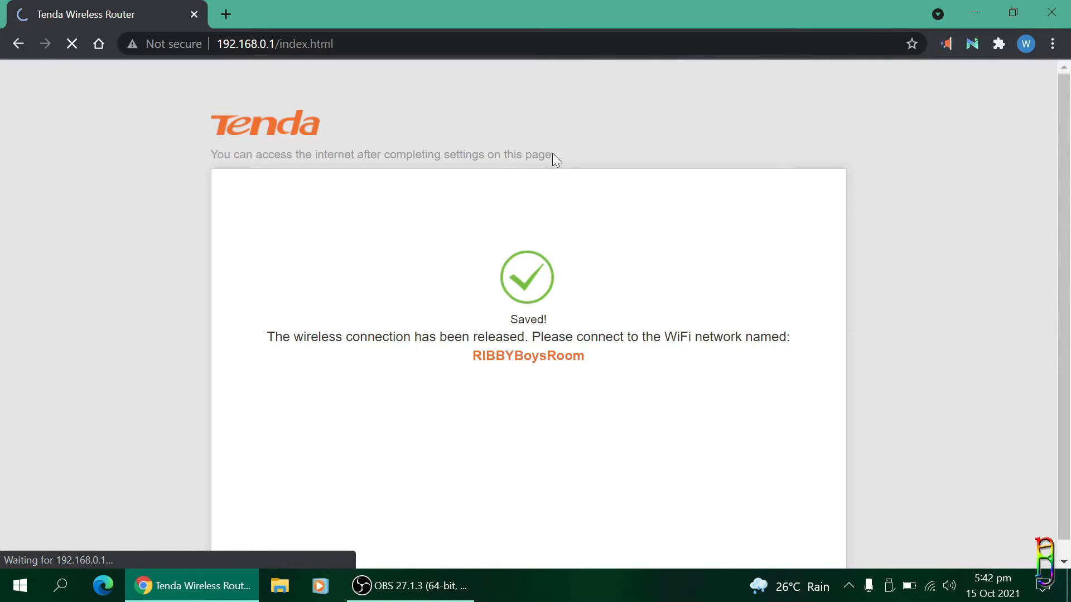
Step: Join the new RIBBYBoysRoom_5G network from the Wi-Fi flyout
{"action": "left_click", "coordinate": [929, 585]}
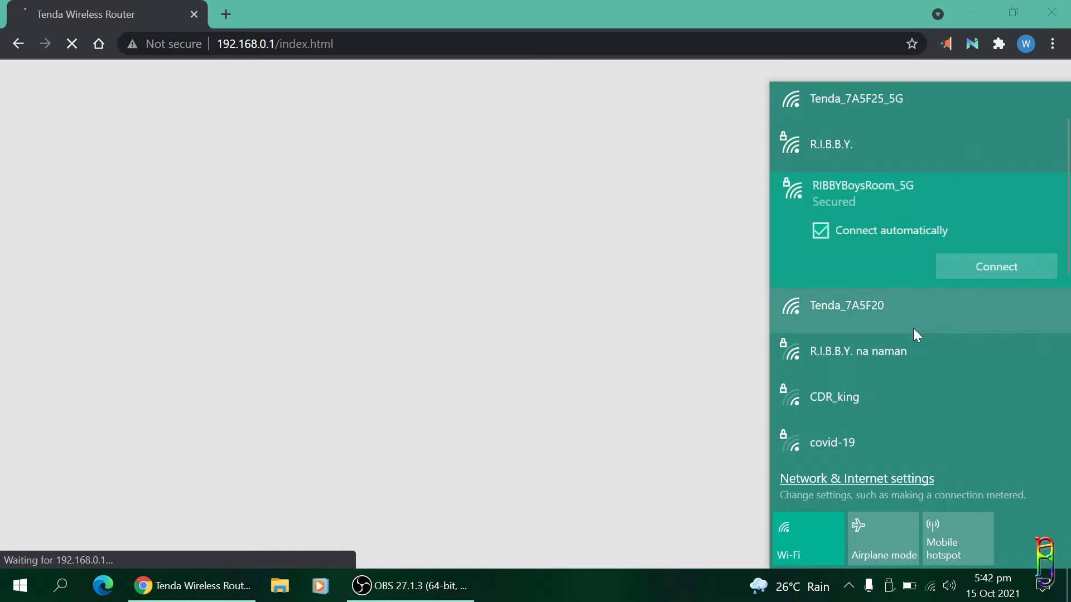
{"action": "left_click", "coordinate": [995, 267]}
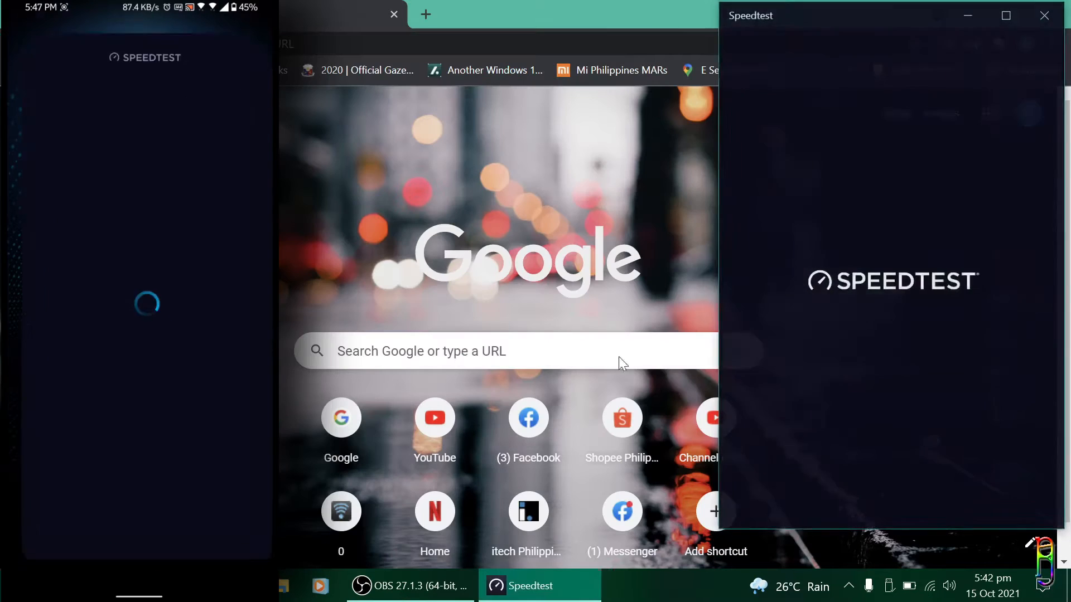
Step: Start the Speedtest run on the new connection
{"action": "left_click", "coordinate": [890, 251]}
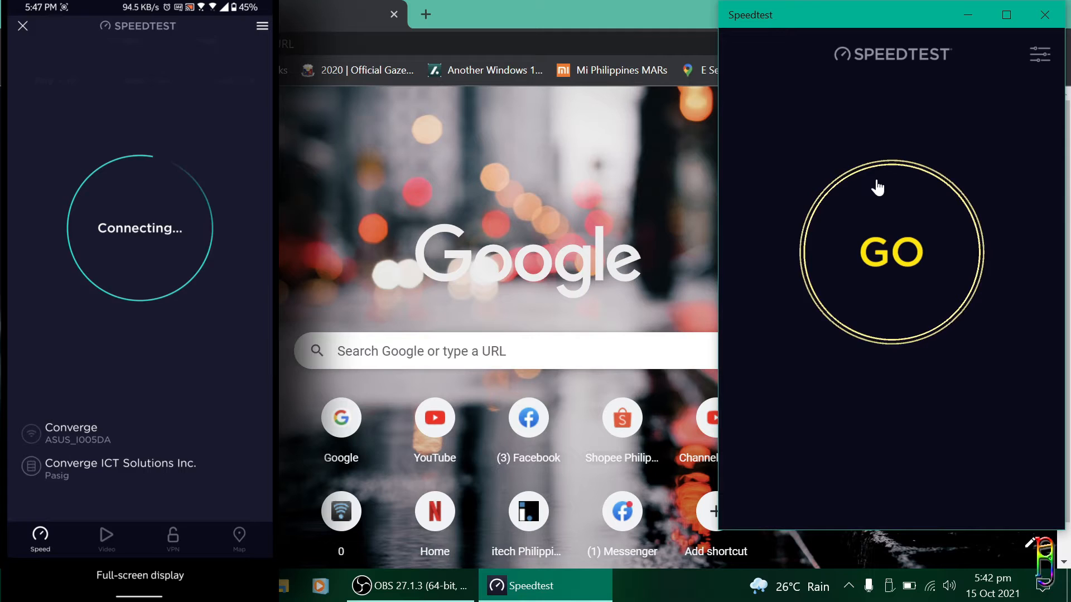
{"action": "left_click", "coordinate": [890, 252]}
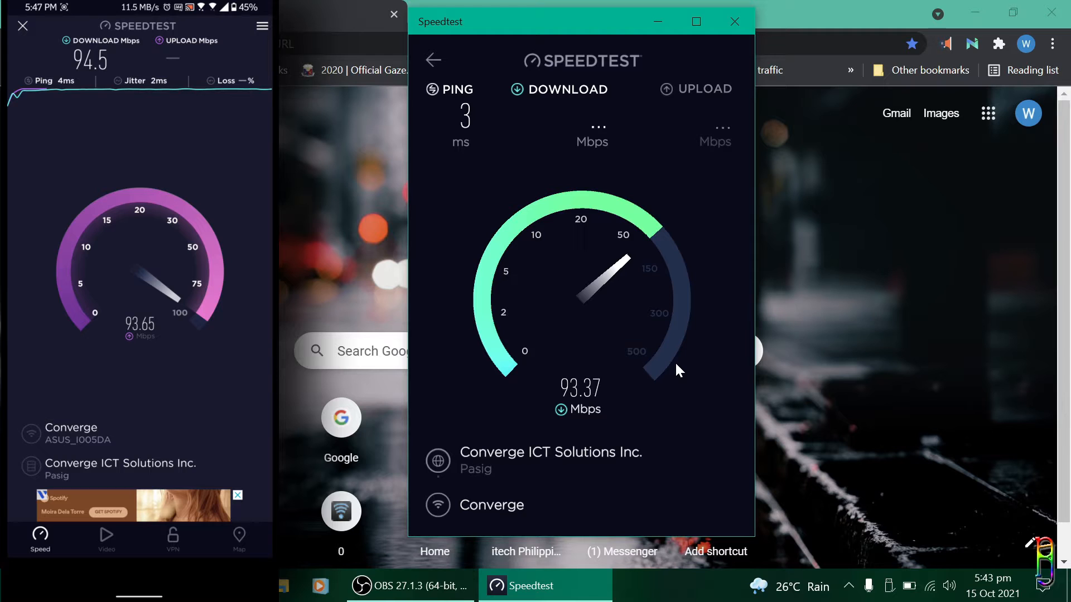
{"action": "mouse_move", "coordinate": [716, 424]}
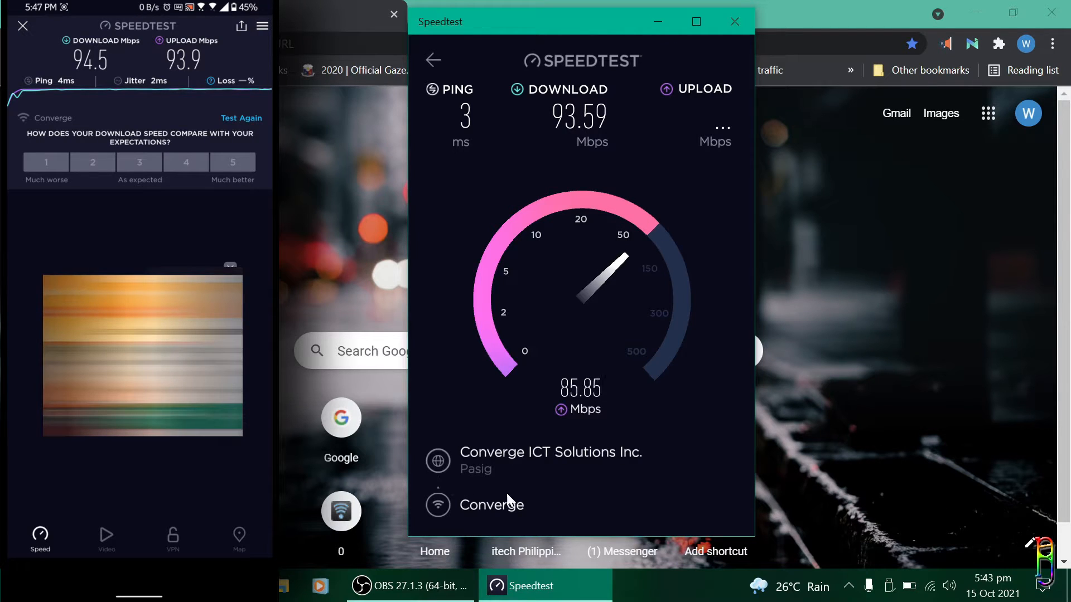
{"action": "mouse_move", "coordinate": [663, 455]}
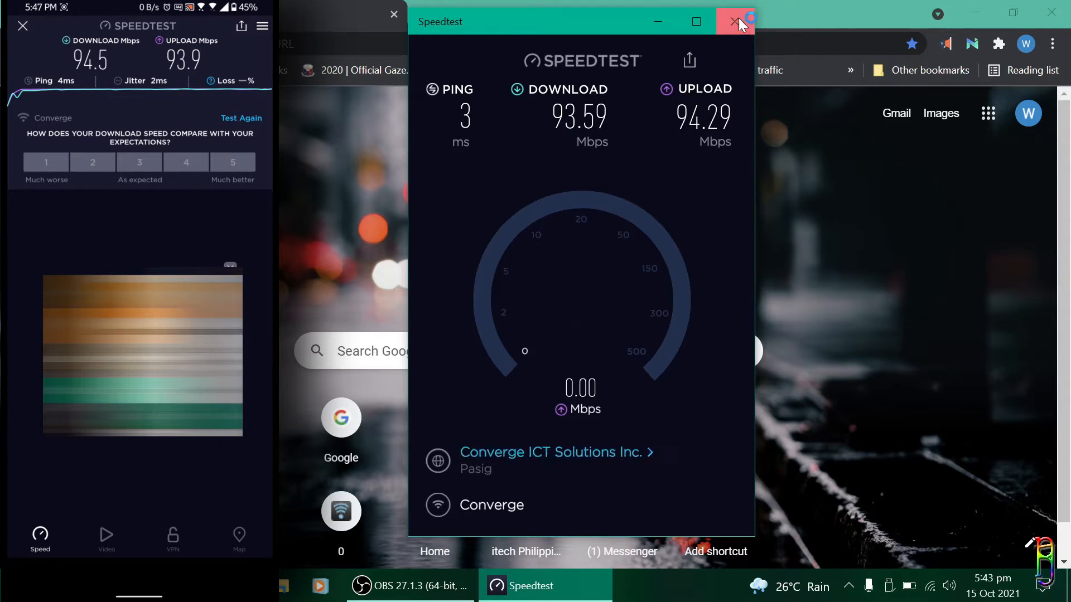
Step: Close Speedtest after the roughly 94 Mbps results
{"action": "left_click", "coordinate": [736, 21]}
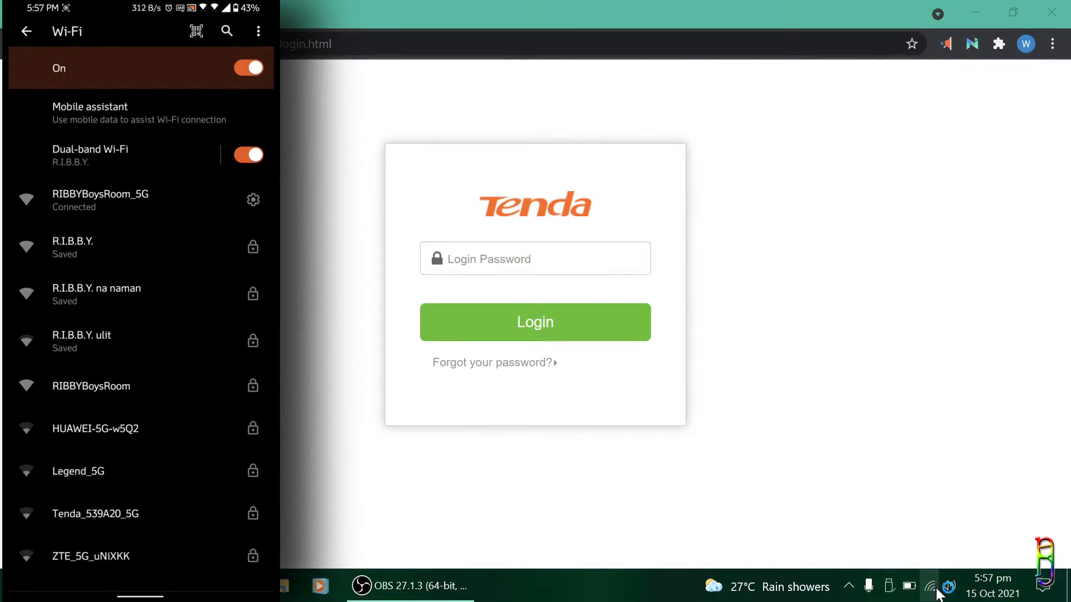
Step: Check the RIBBYBoysRoom_5G connection and start a second Speedtest run
{"action": "left_click", "coordinate": [929, 586]}
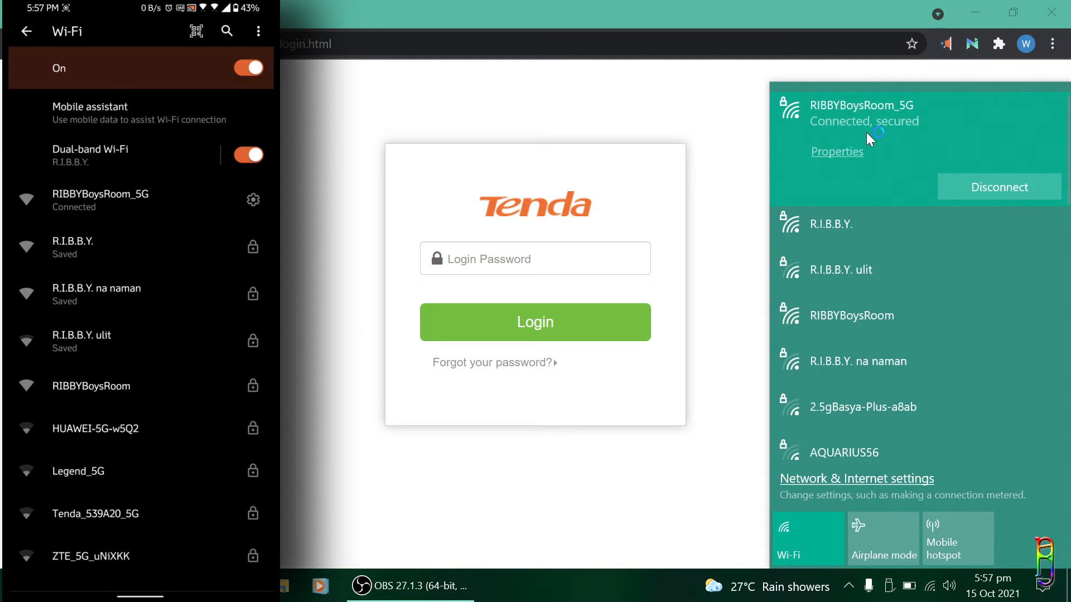
{"action": "mouse_move", "coordinate": [852, 131]}
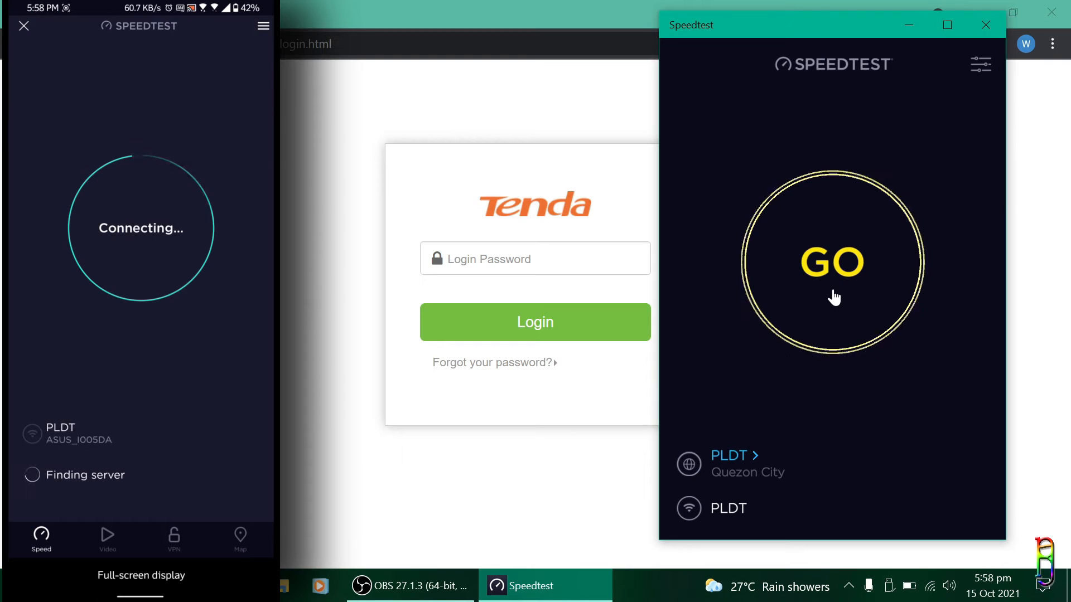
{"action": "left_click", "coordinate": [831, 262]}
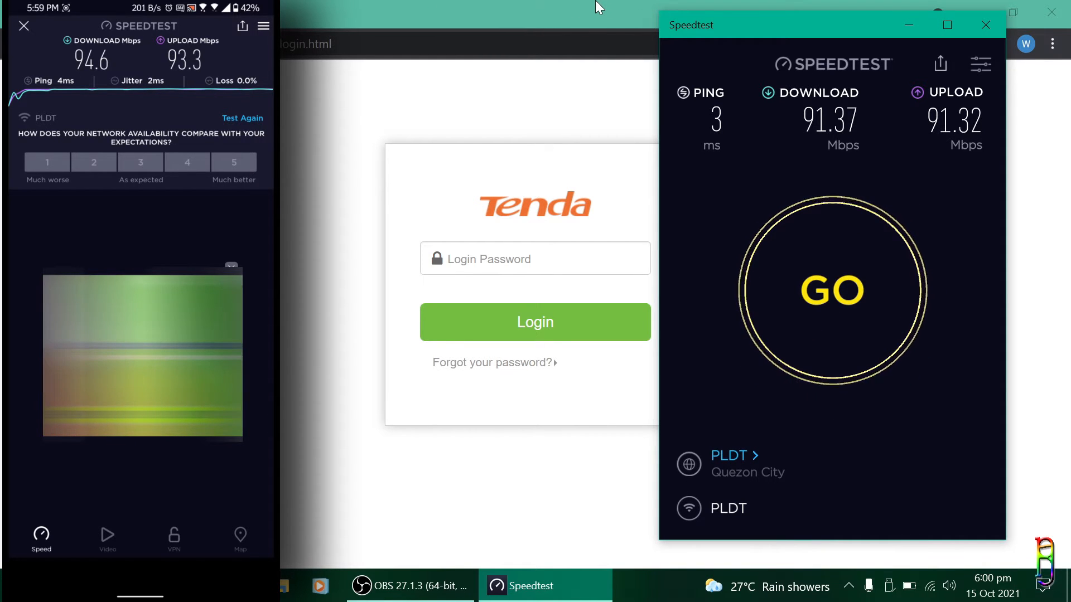
Step: Close the Wi-Fi flyout and review the Tenda Status page's System Information
{"action": "left_click", "coordinate": [929, 586]}
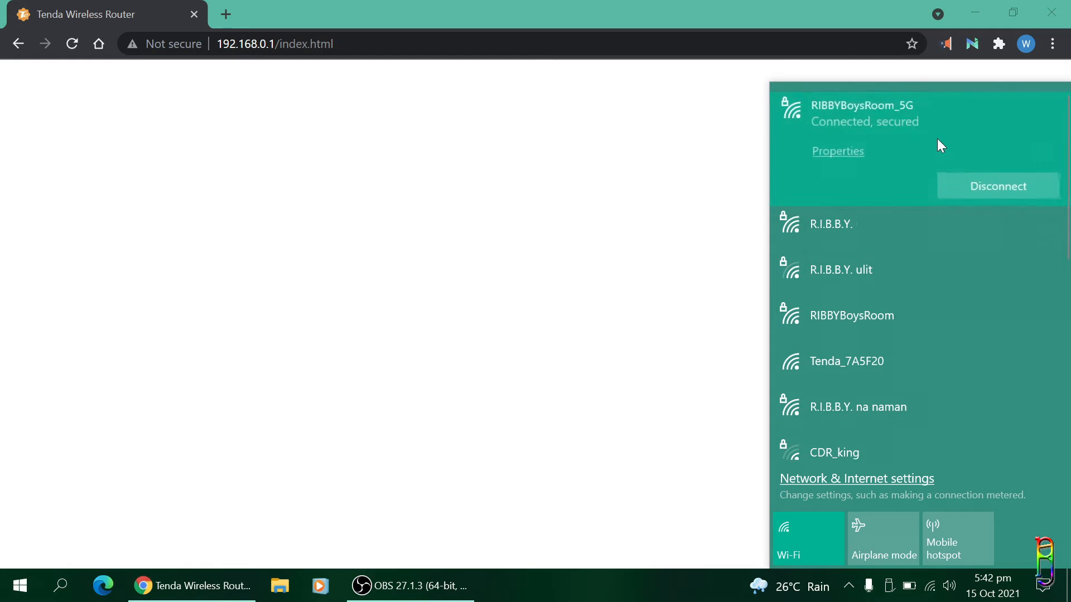
{"action": "mouse_move", "coordinate": [891, 135]}
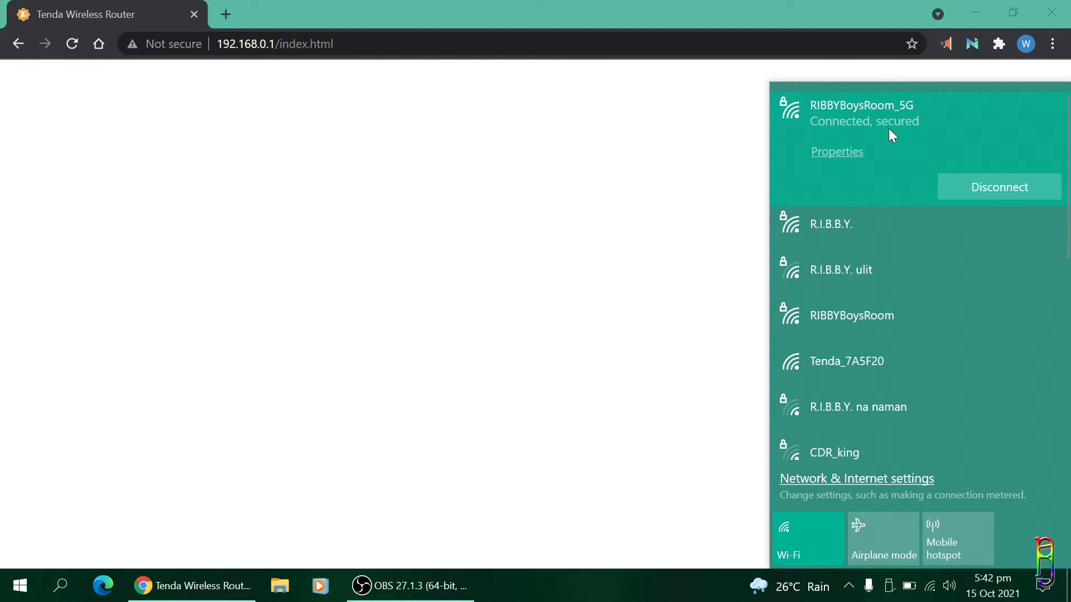
{"action": "mouse_move", "coordinate": [868, 113]}
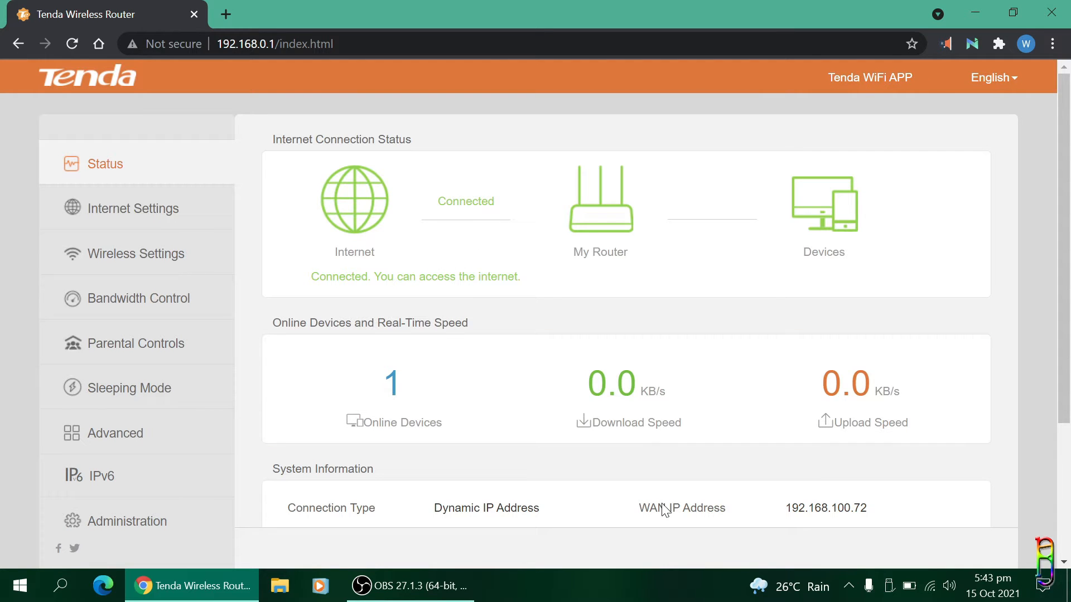
{"action": "scroll", "scroll_direction": "down", "scroll_amount": 3}
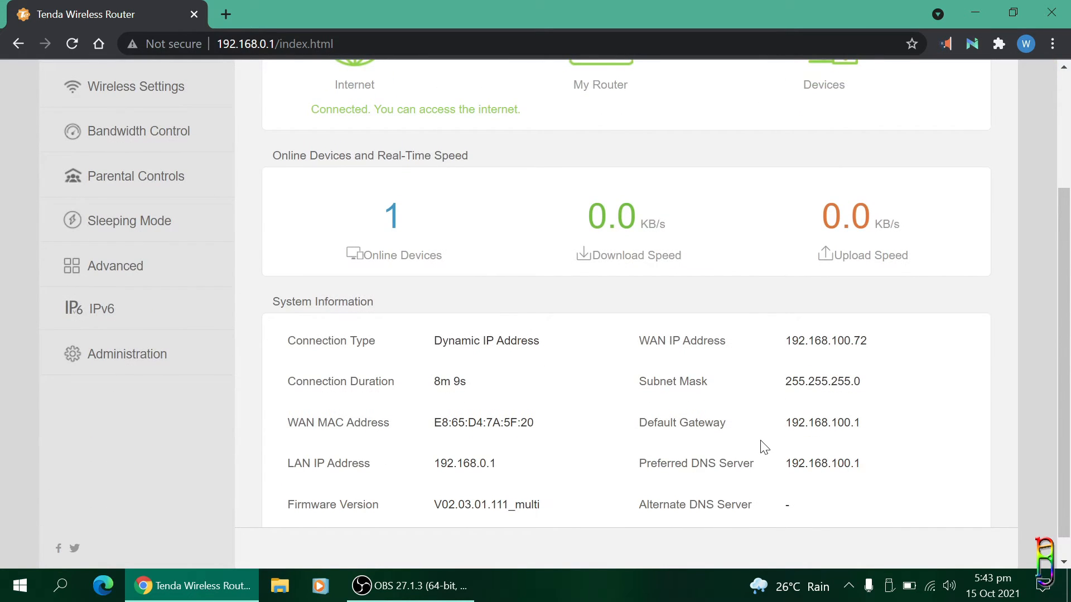
{"action": "scroll", "scroll_direction": "up", "scroll_amount": 3}
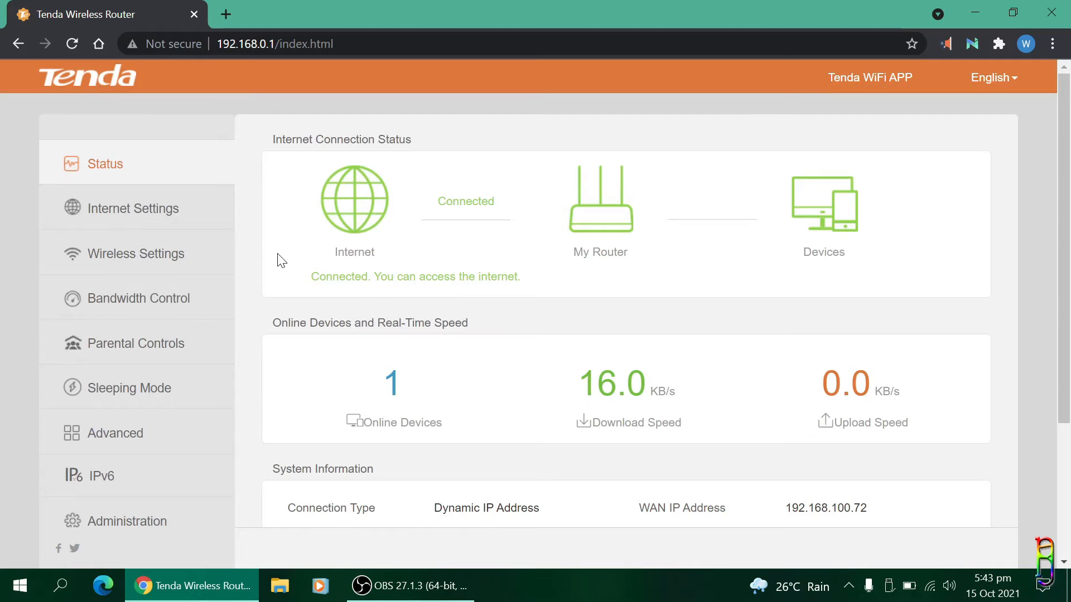
{"action": "mouse_move", "coordinate": [133, 208]}
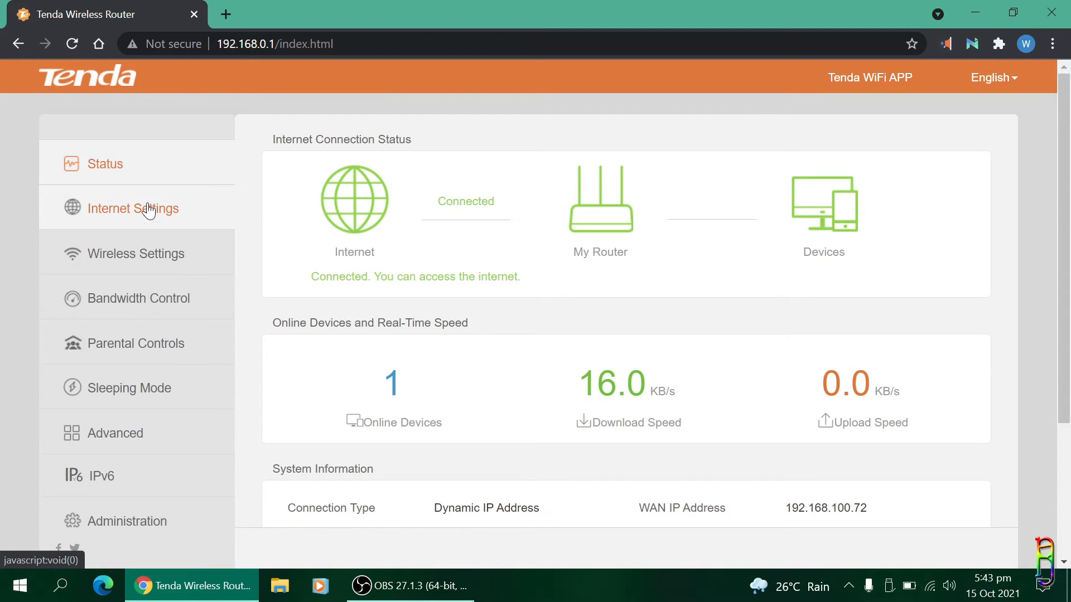
Step: Confirm Router mode with Dynamic IP Address in Internet Settings, then go to Wireless Settings
{"action": "left_click", "coordinate": [133, 208]}
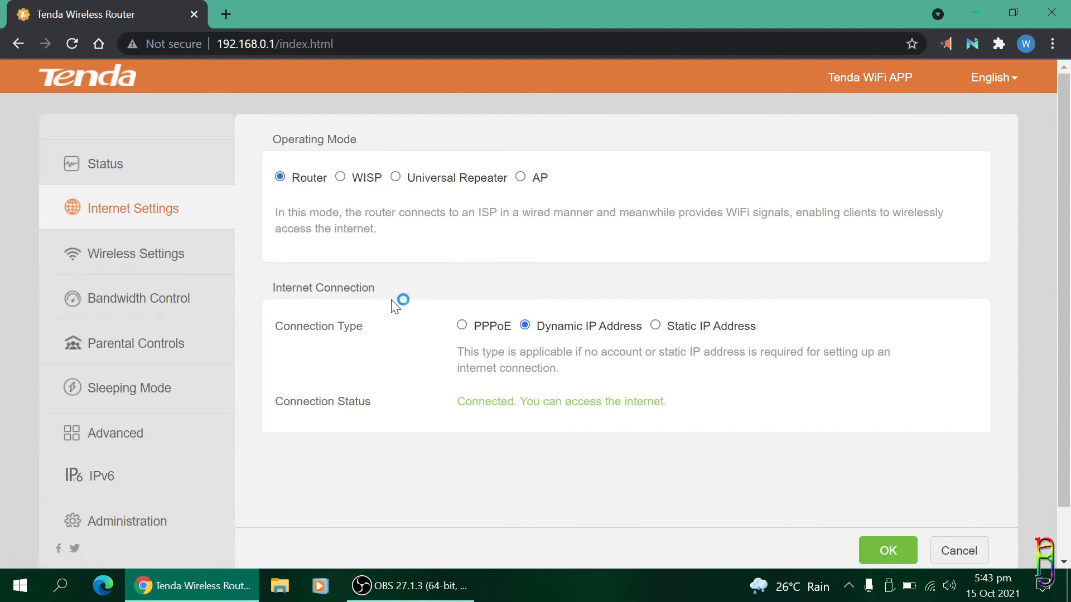
{"action": "mouse_move", "coordinate": [348, 183]}
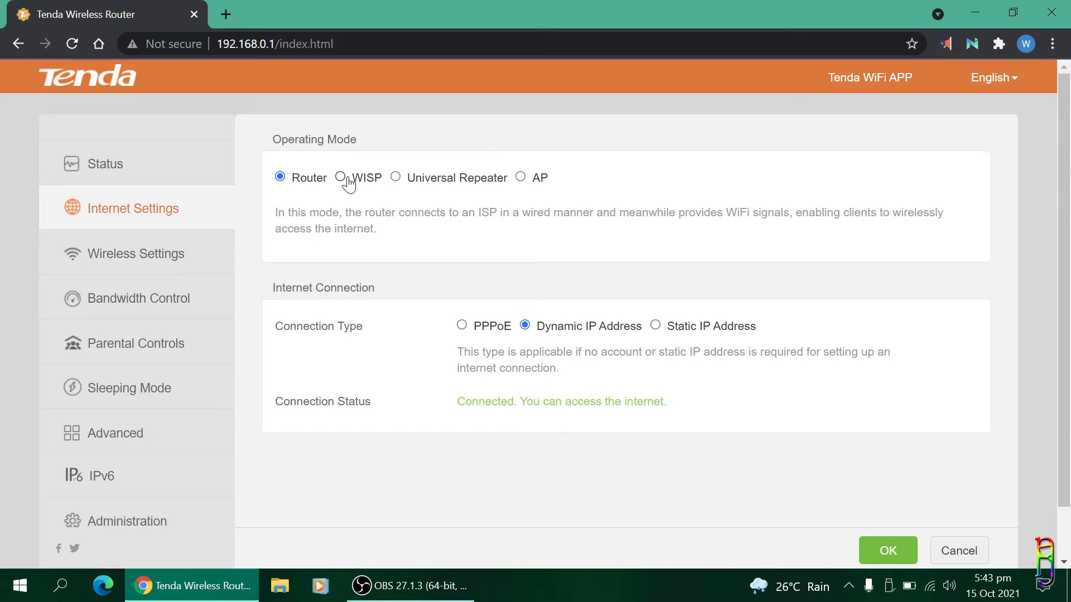
{"action": "mouse_move", "coordinate": [521, 178]}
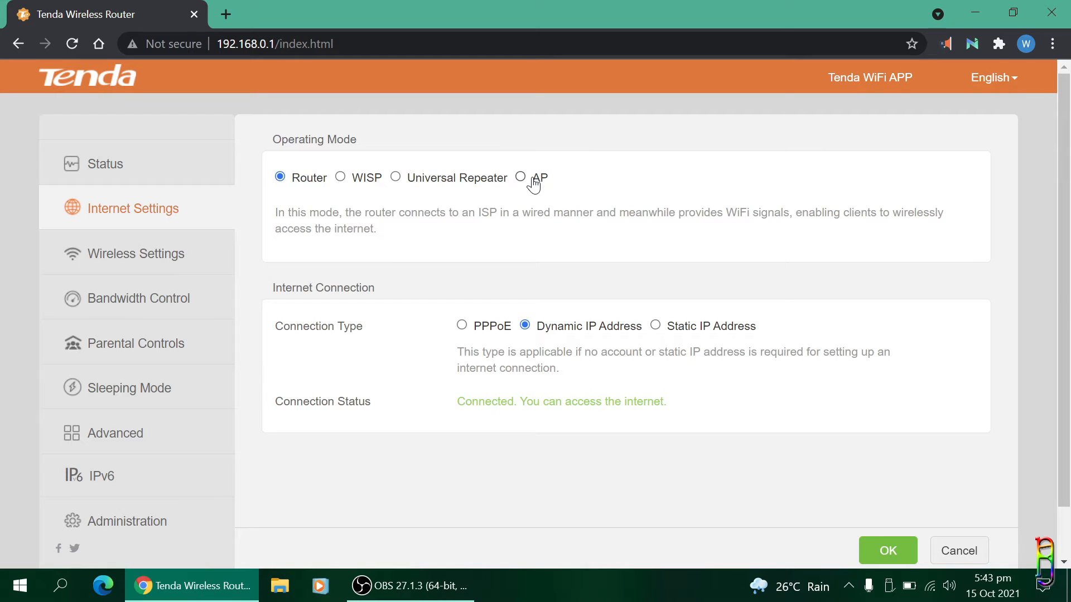
{"action": "mouse_move", "coordinate": [537, 181]}
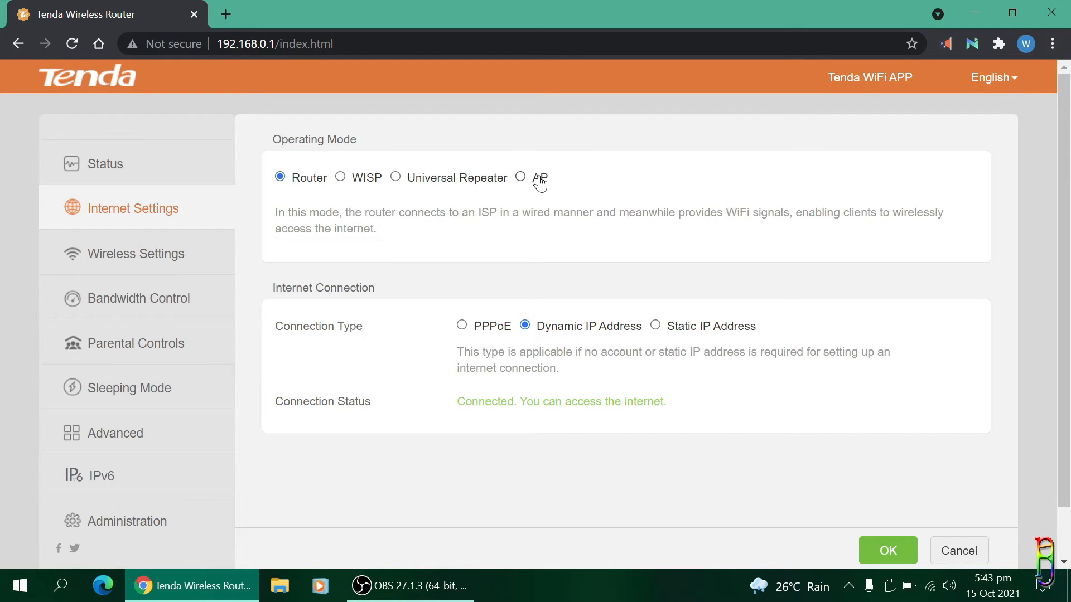
{"action": "mouse_move", "coordinate": [521, 178]}
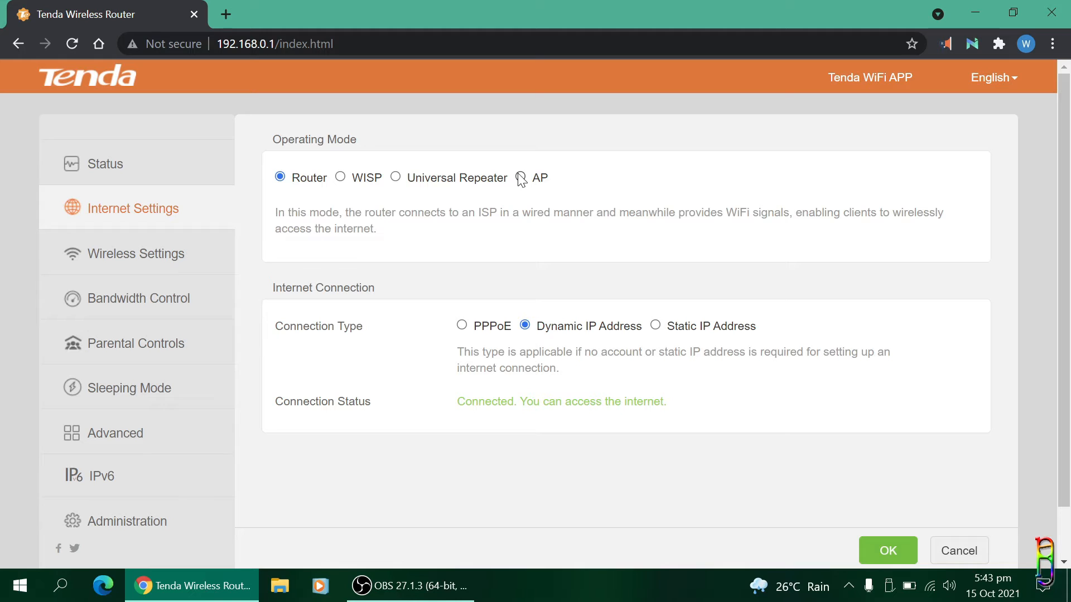
{"action": "mouse_move", "coordinate": [449, 350]}
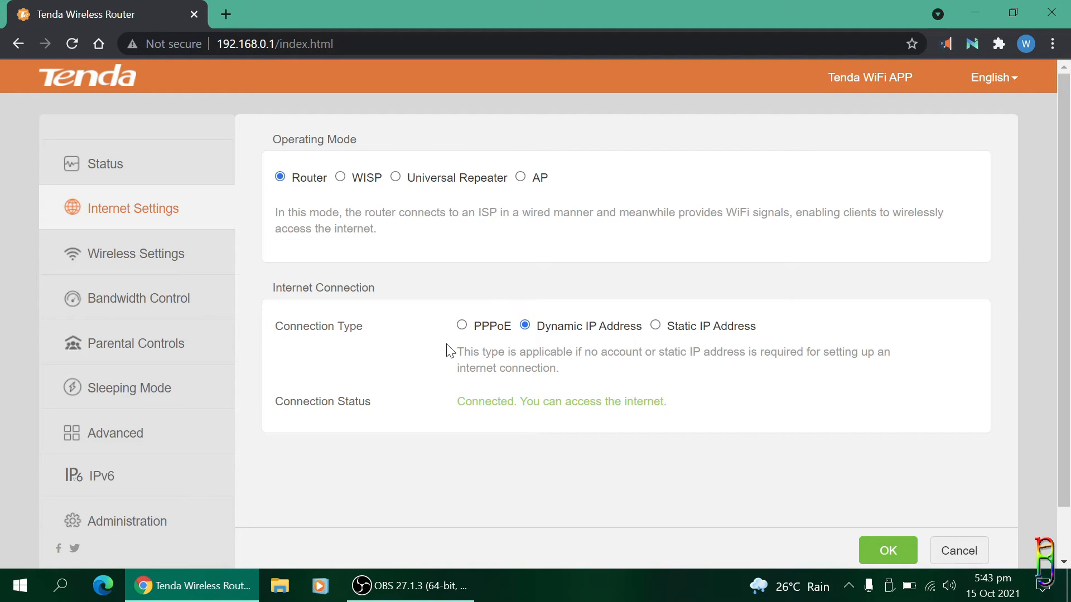
{"action": "mouse_move", "coordinate": [376, 339]}
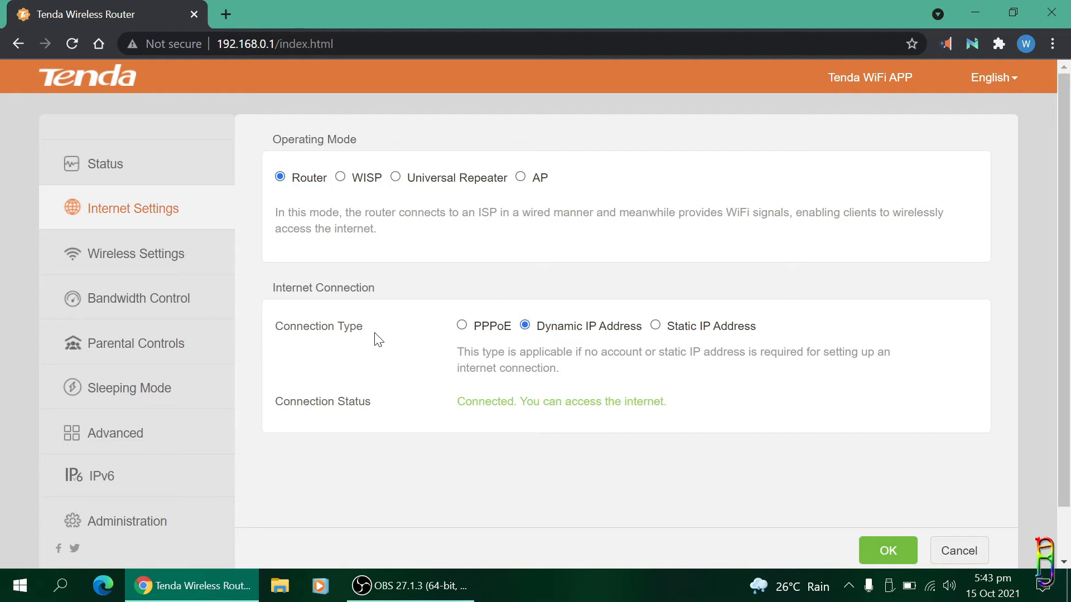
{"action": "mouse_move", "coordinate": [585, 337]}
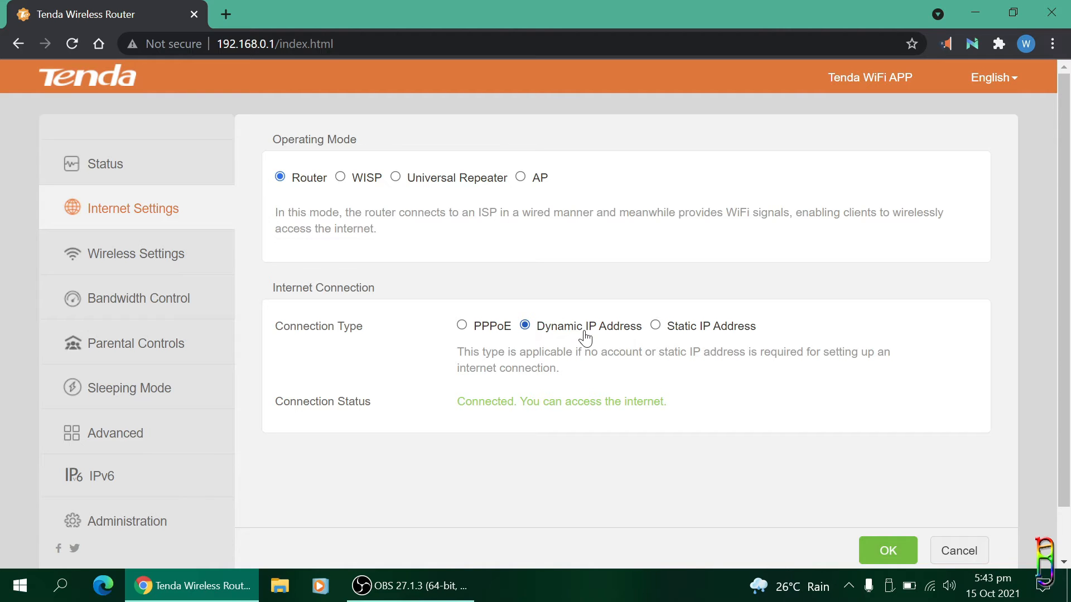
{"action": "mouse_move", "coordinate": [528, 323]}
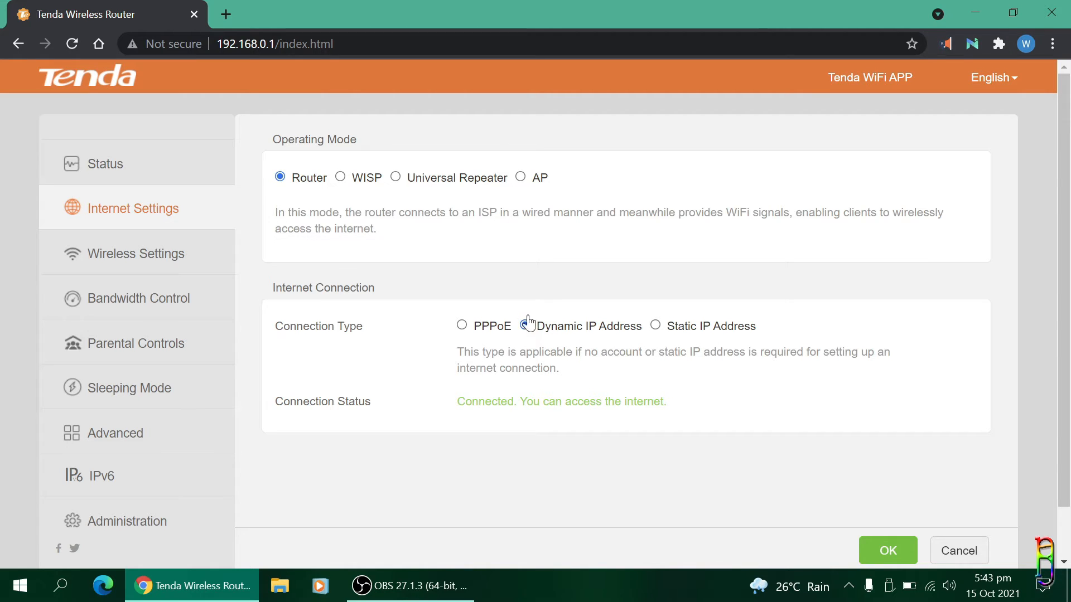
{"action": "left_click", "coordinate": [524, 326]}
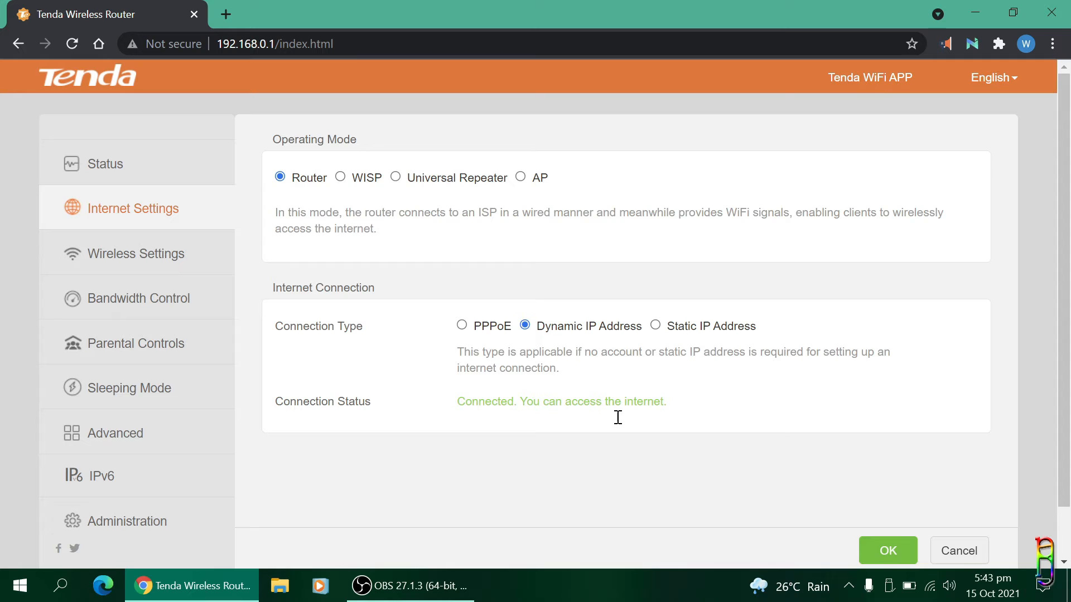
{"action": "mouse_move", "coordinate": [507, 418]}
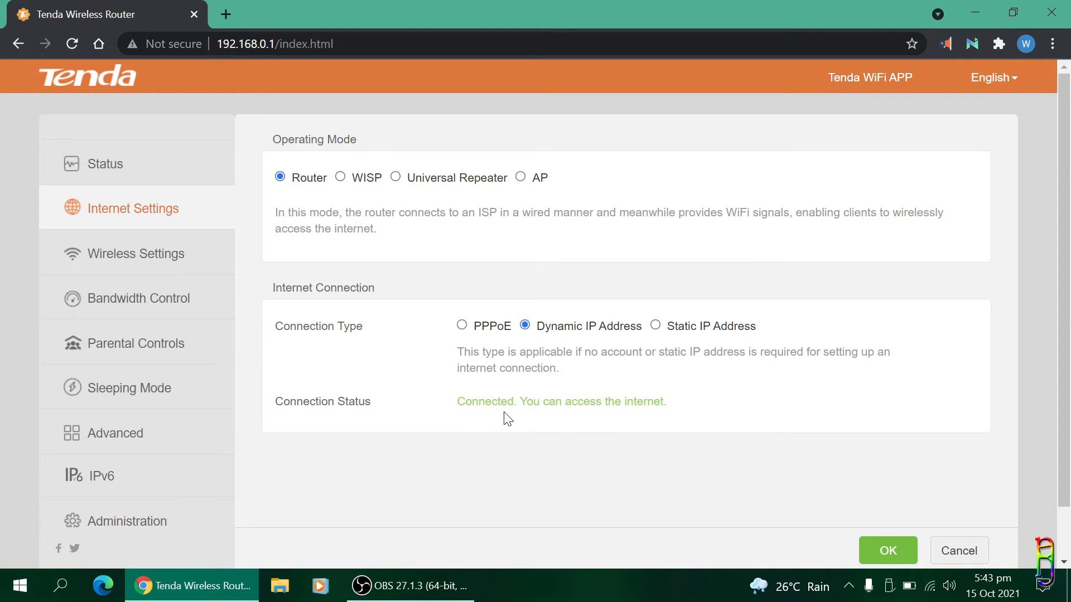
{"action": "mouse_move", "coordinate": [608, 420]}
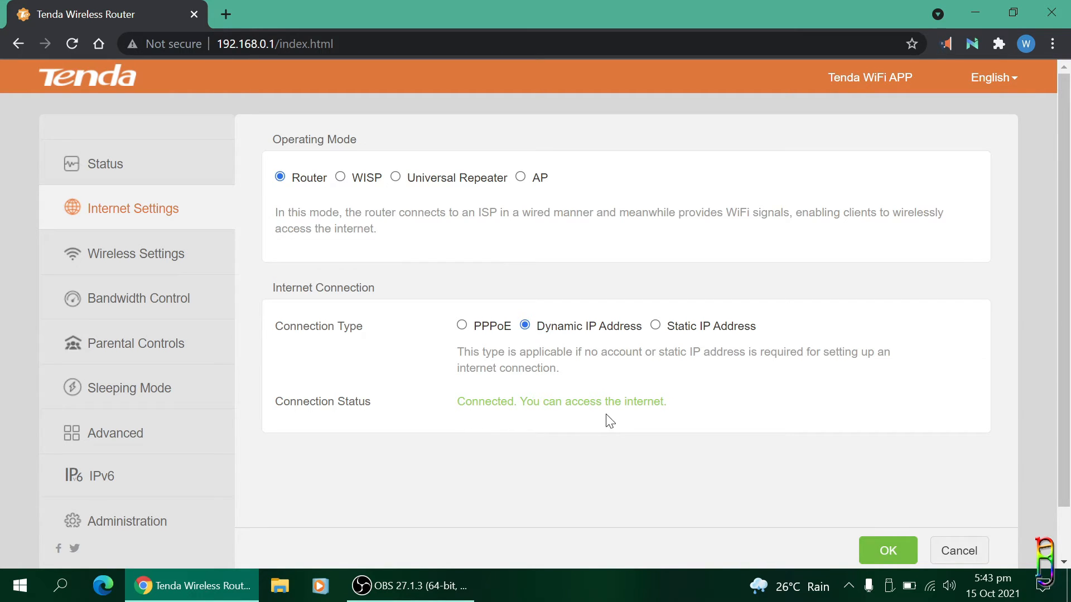
{"action": "mouse_move", "coordinate": [248, 361]}
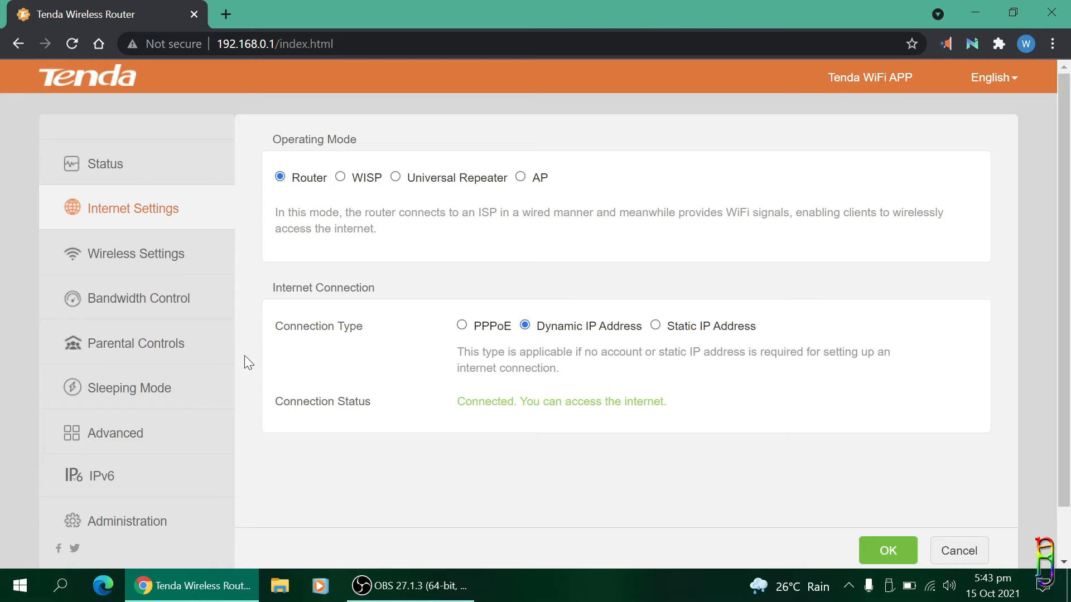
{"action": "left_click", "coordinate": [138, 254]}
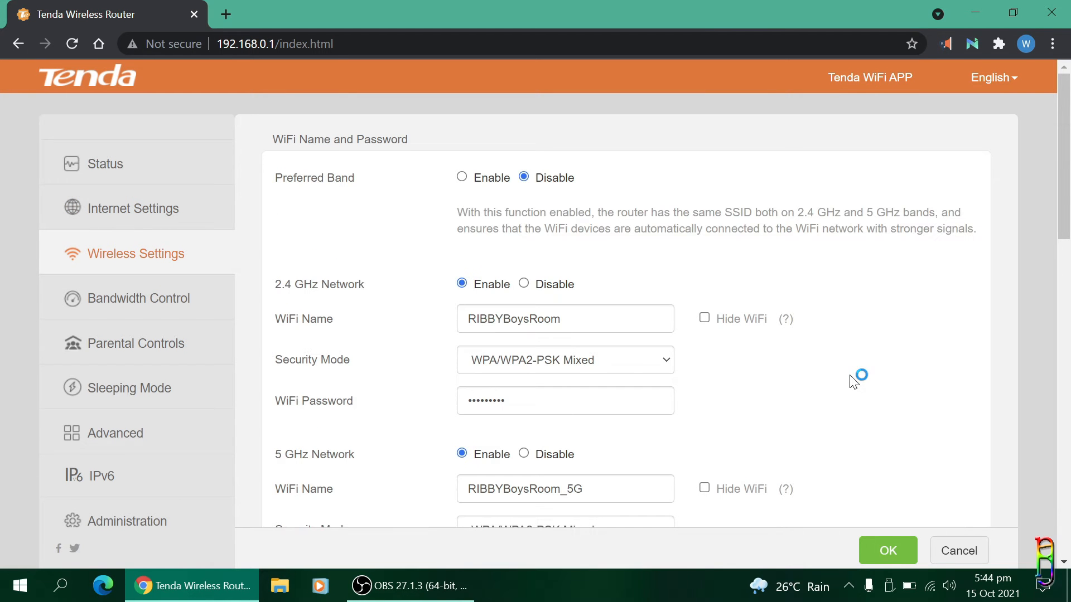
Step: Review the RIBBYBoysRoom SSIDs, guest network and signal strength, then show the taskbar calendar
{"action": "scroll", "scroll_direction": "down", "scroll_amount": 3}
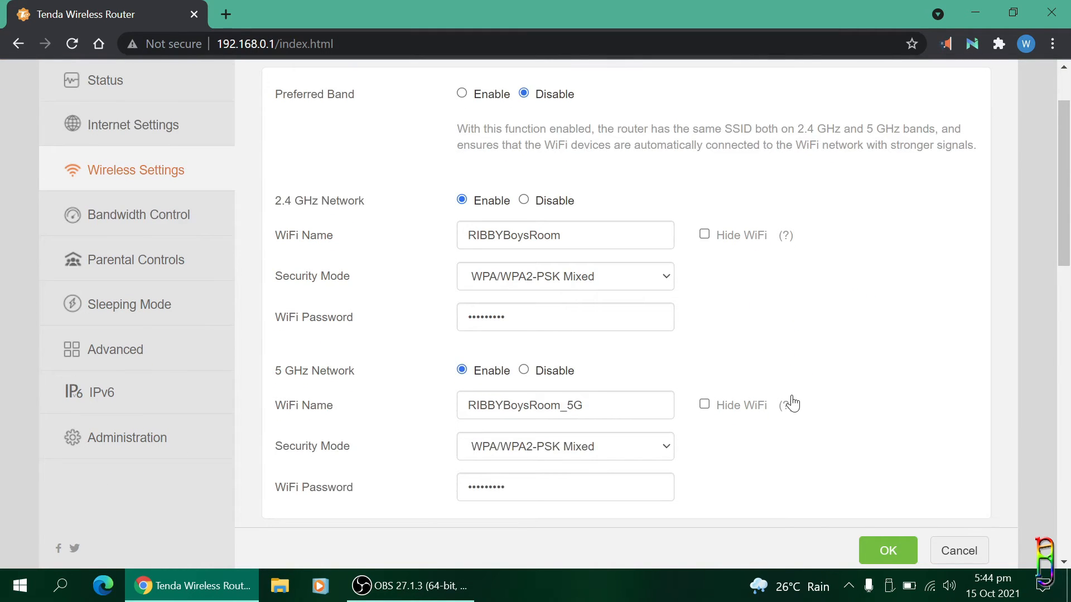
{"action": "scroll", "scroll_direction": "down", "scroll_amount": 3}
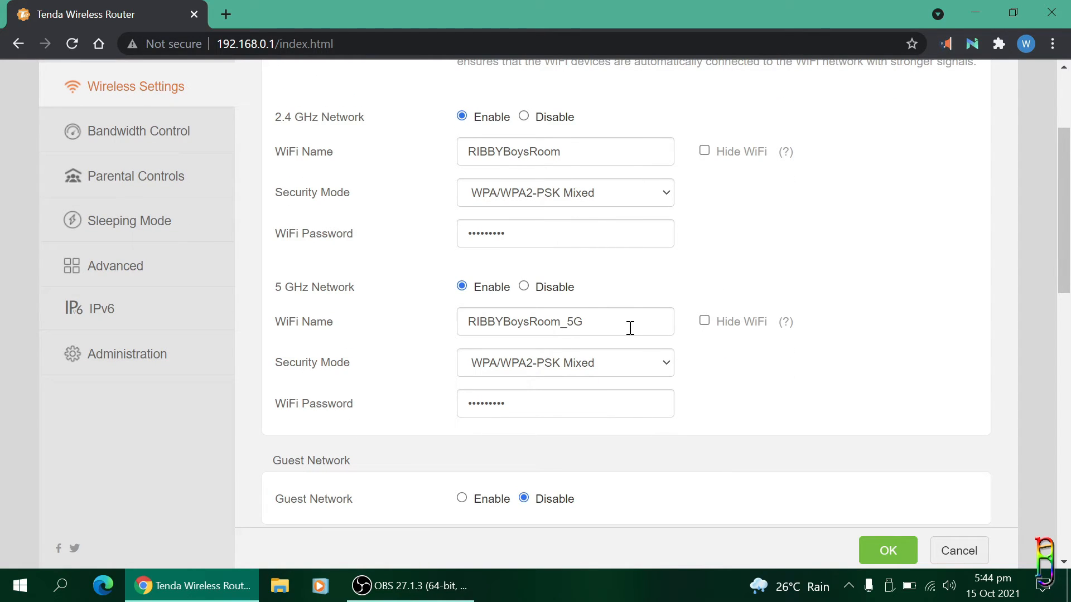
{"action": "scroll", "scroll_direction": "up", "scroll_amount": 3}
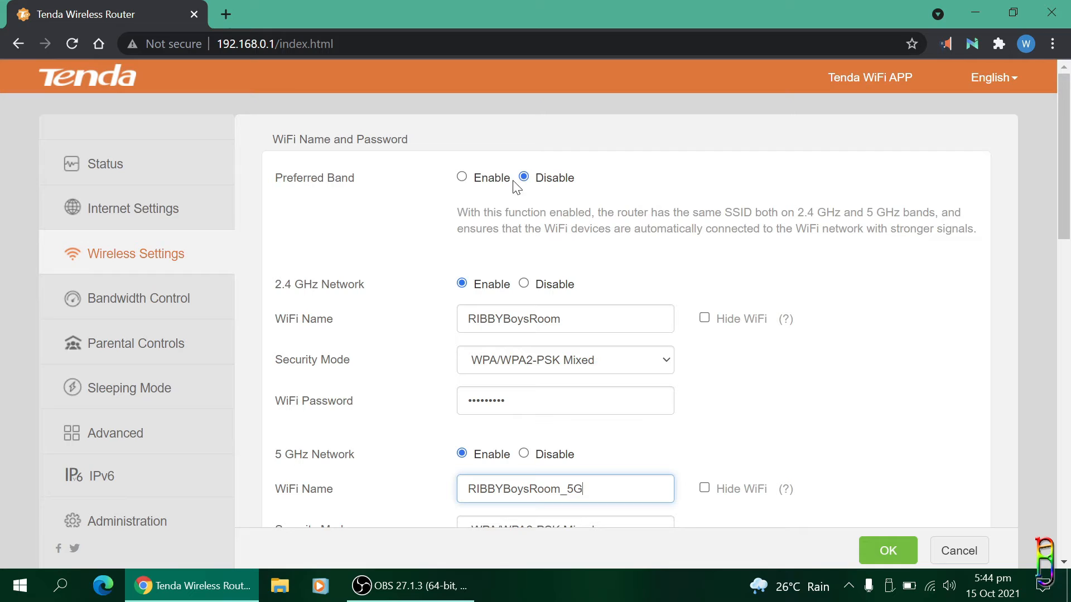
{"action": "mouse_move", "coordinate": [342, 173]}
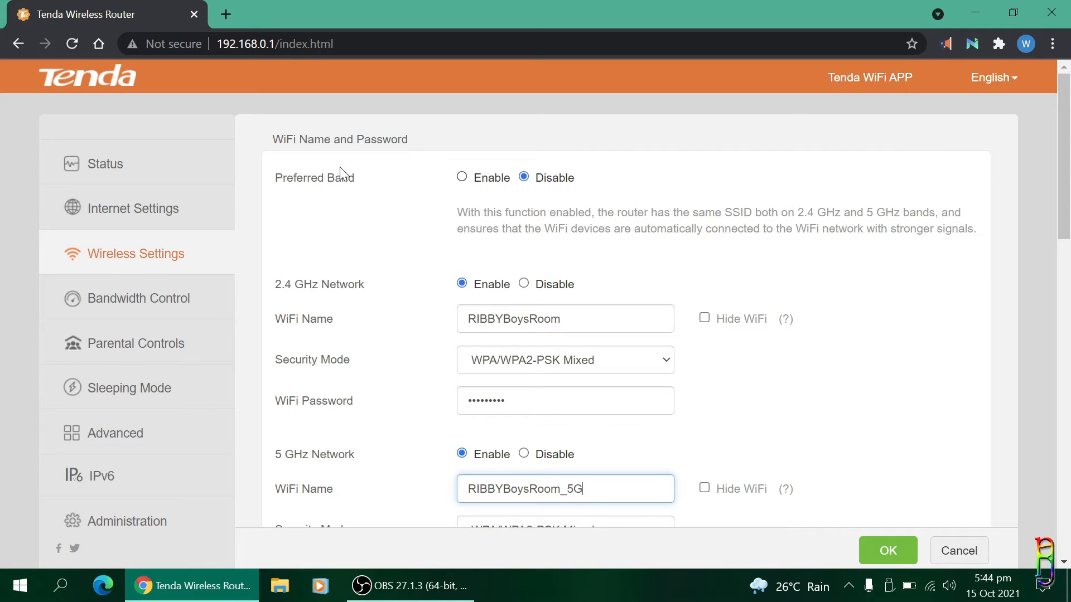
{"action": "mouse_move", "coordinate": [458, 271]}
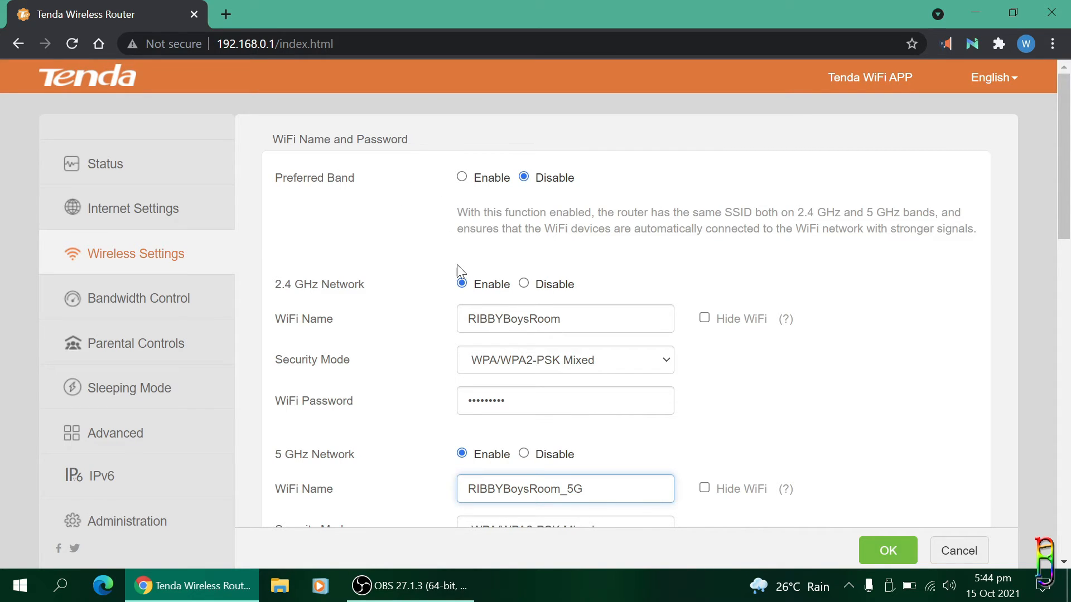
{"action": "mouse_move", "coordinate": [415, 462]}
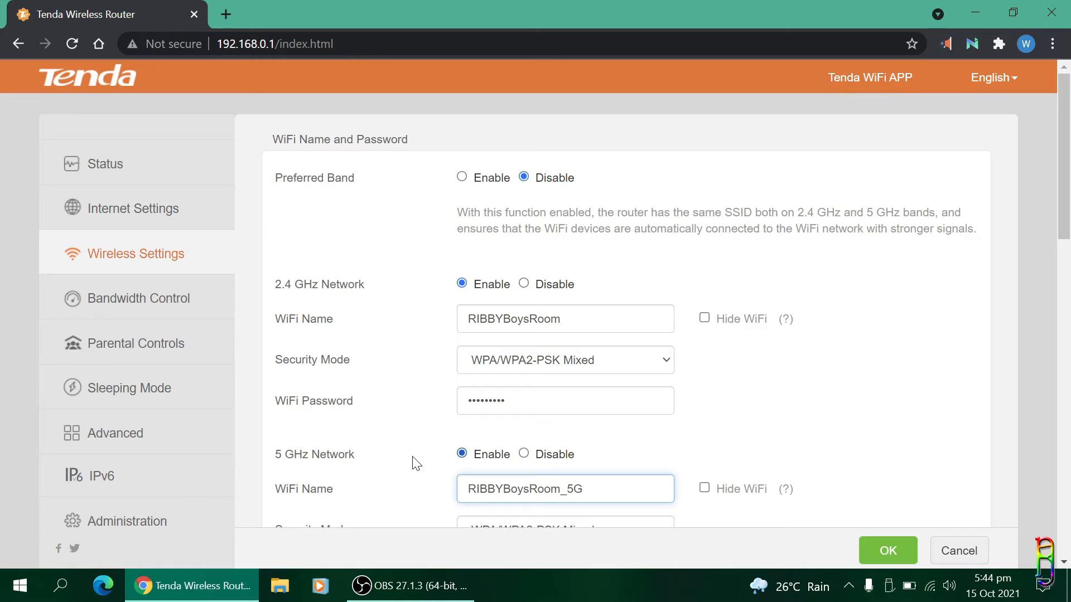
{"action": "mouse_move", "coordinate": [488, 181]}
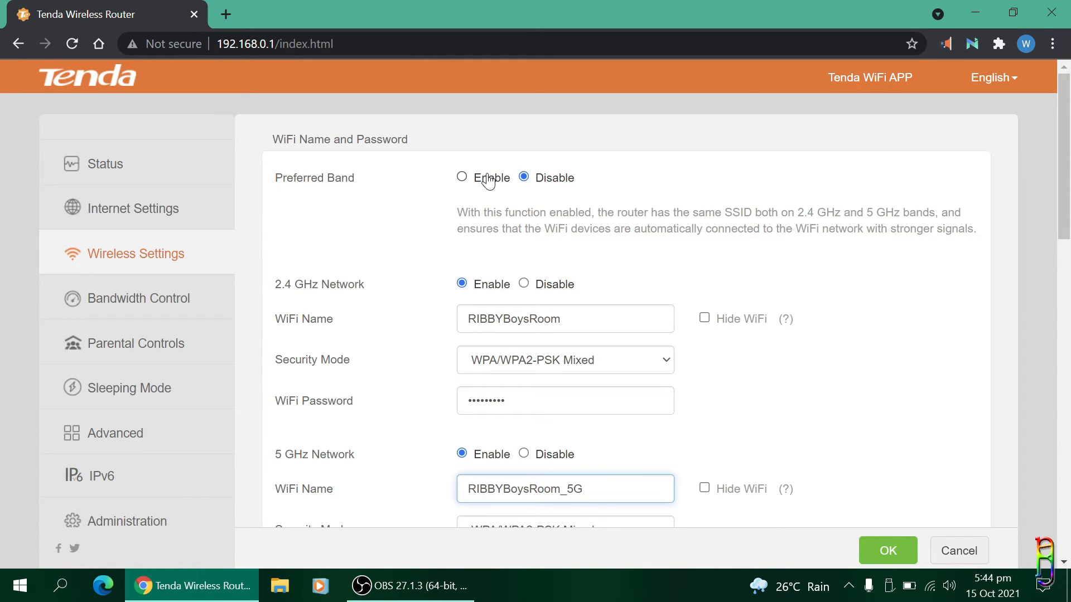
{"action": "mouse_move", "coordinate": [491, 188]}
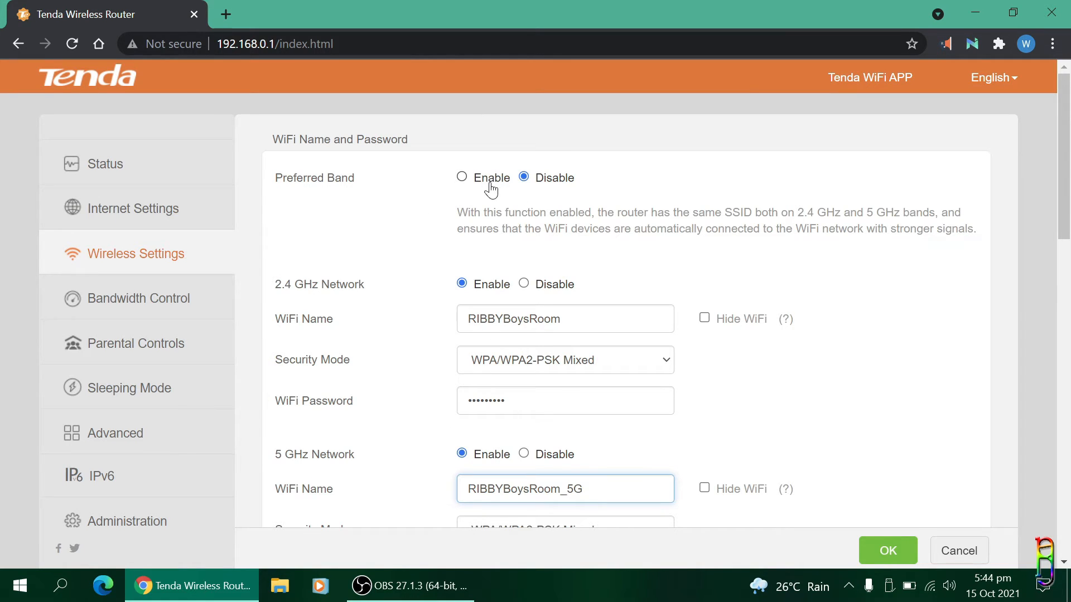
{"action": "scroll", "scroll_direction": "down", "scroll_amount": 3}
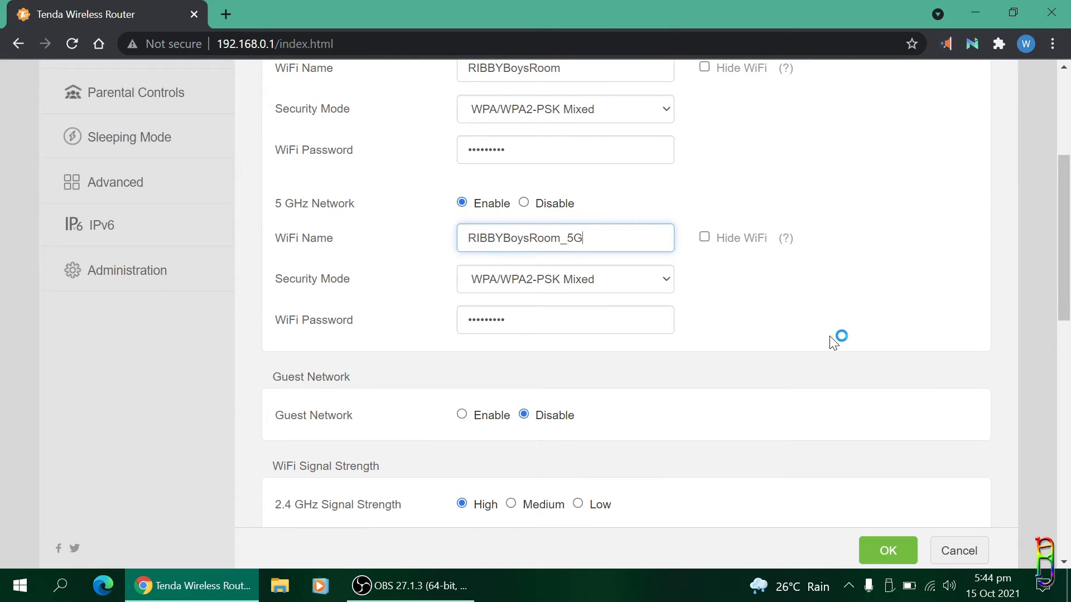
{"action": "scroll", "scroll_direction": "down", "scroll_amount": 3}
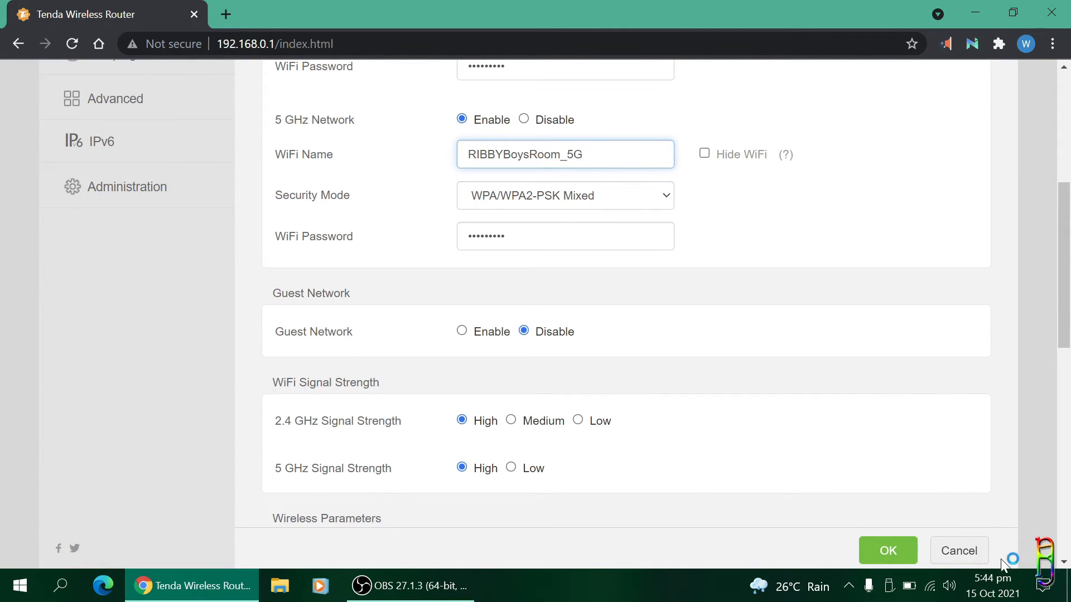
{"action": "left_click", "coordinate": [993, 585]}
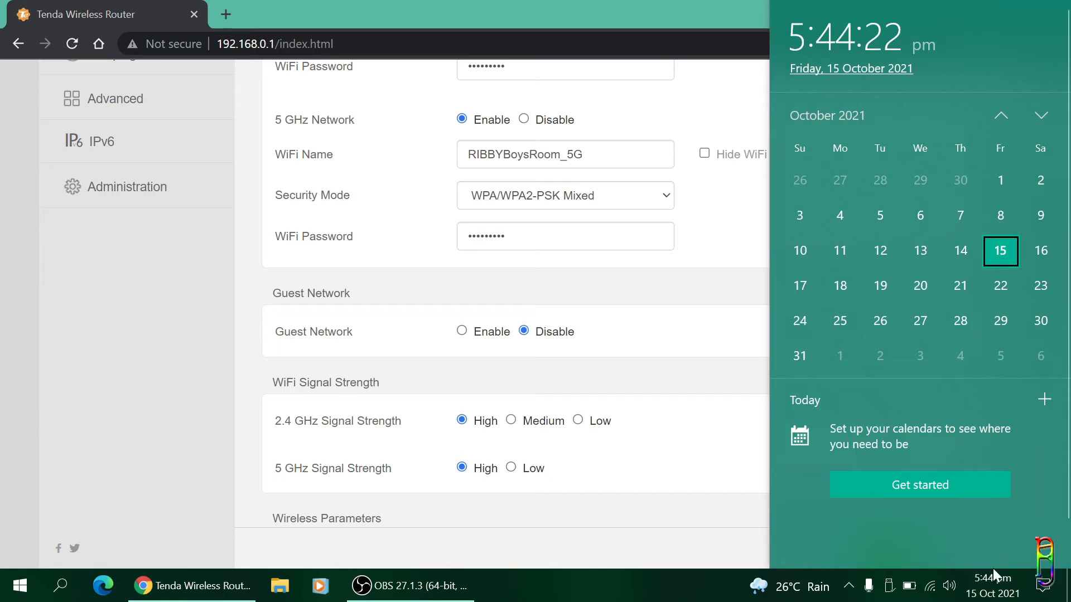
Step: Show the Wi-Fi flyout confirming RIBBYBoysRoom_5G connected with RIBBYBoysRoom listed
{"action": "left_click", "coordinate": [927, 586]}
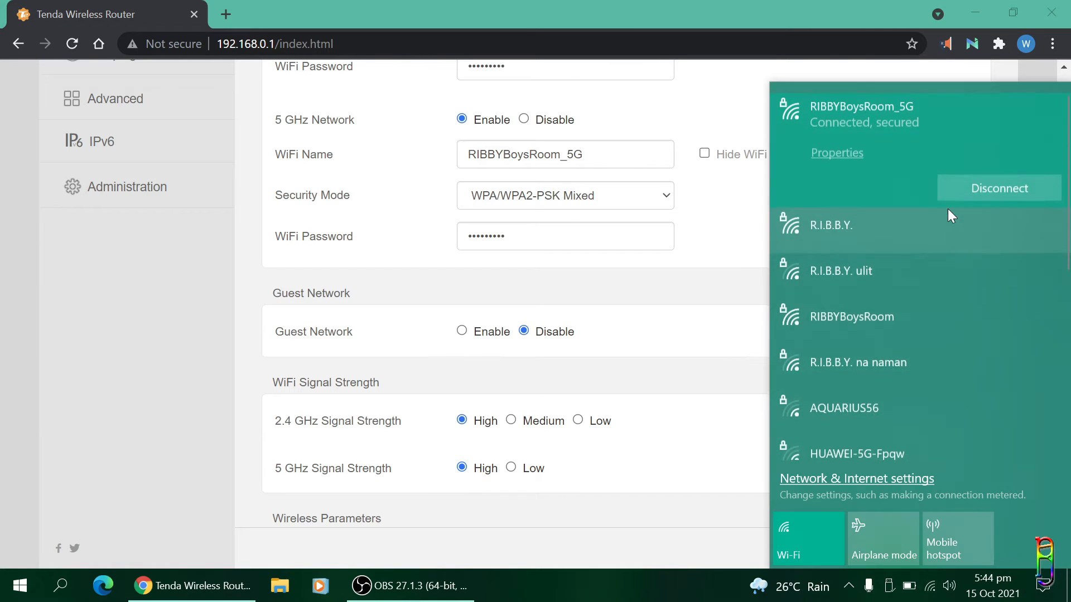
{"action": "mouse_move", "coordinate": [887, 333]}
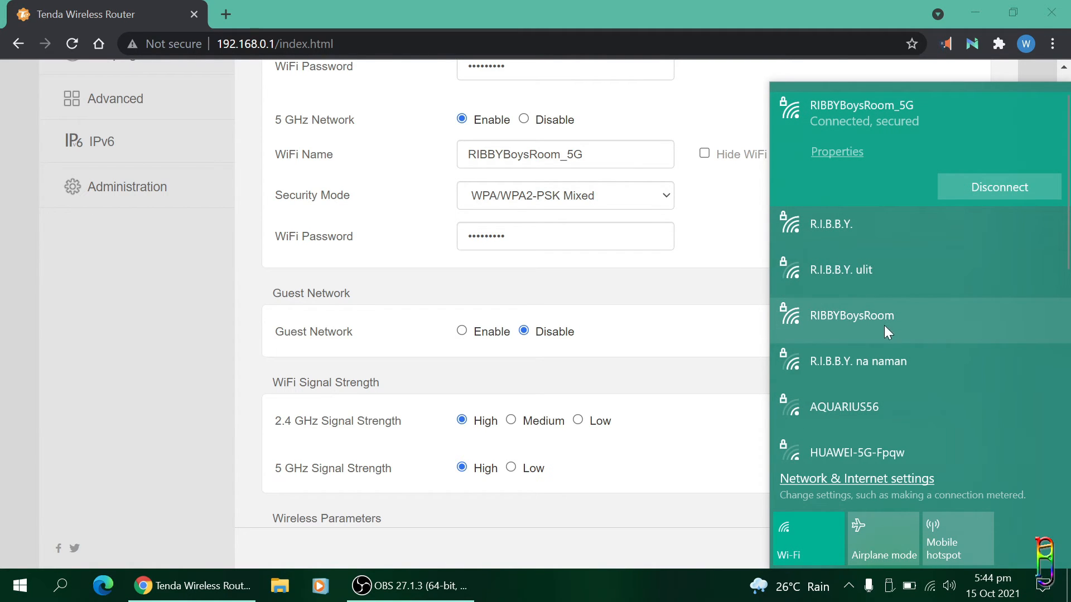
{"action": "scroll", "scroll_direction": "down", "scroll_amount": 3}
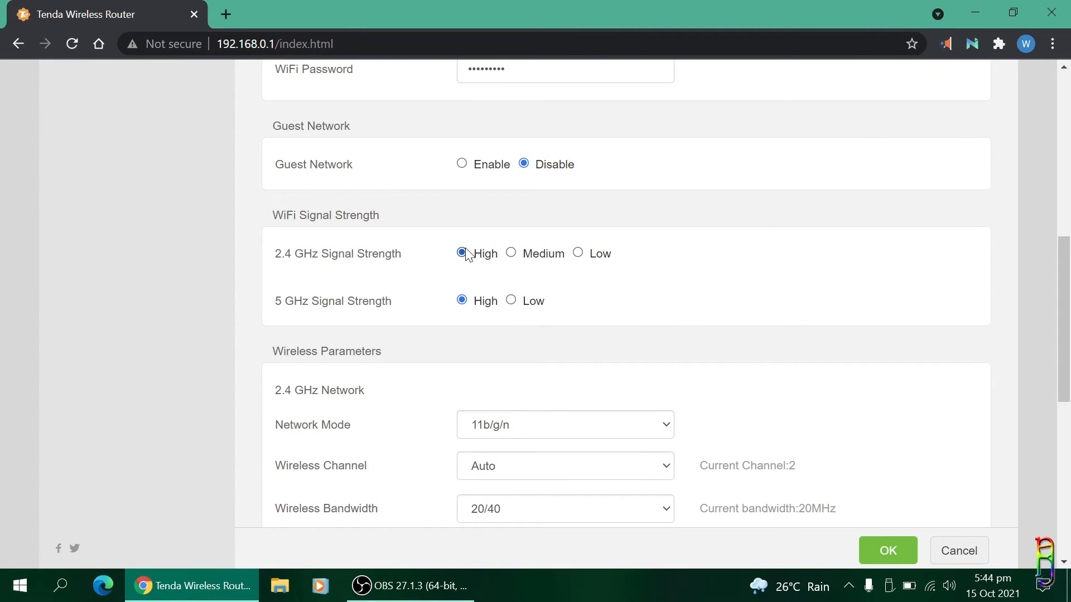
{"action": "mouse_move", "coordinate": [466, 300]}
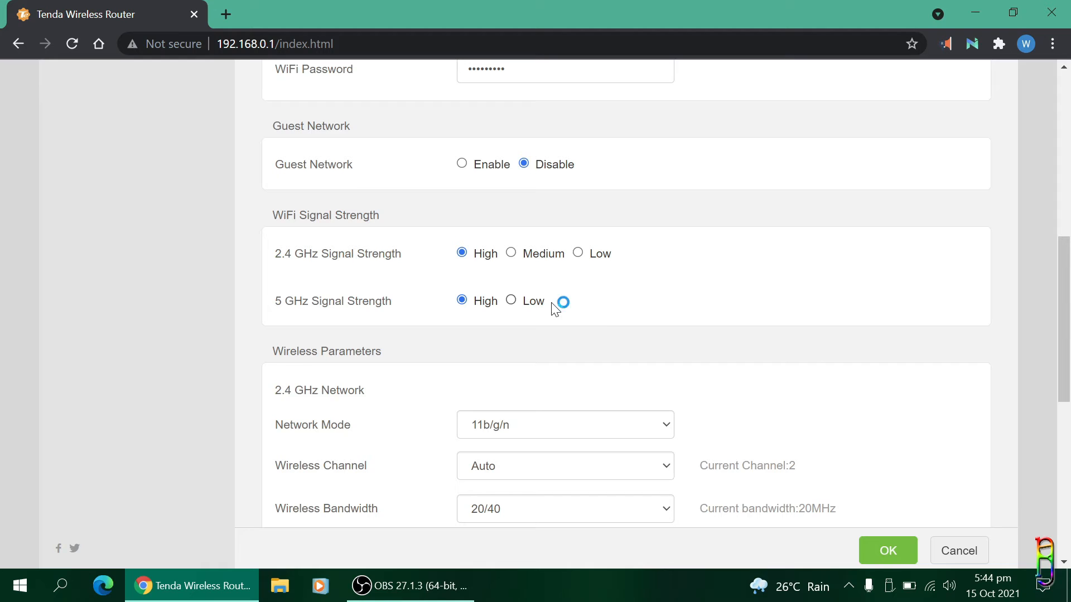
Step: Review signal strength, beamforming and WPS options, then move to Bandwidth Control for connected devices
{"action": "scroll", "scroll_direction": "down", "scroll_amount": 3}
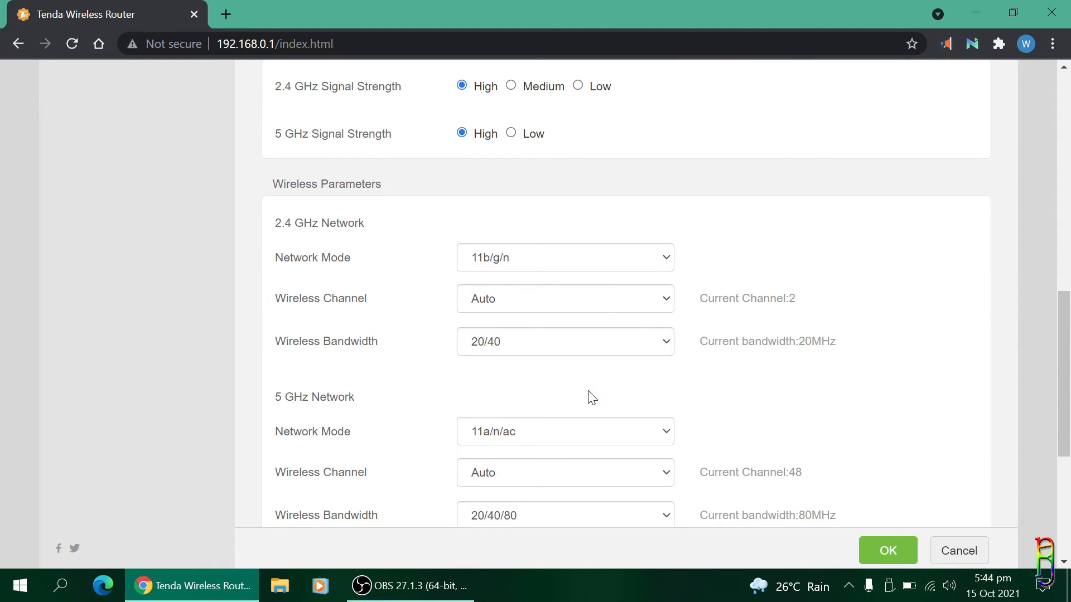
{"action": "scroll", "scroll_direction": "down", "scroll_amount": 3}
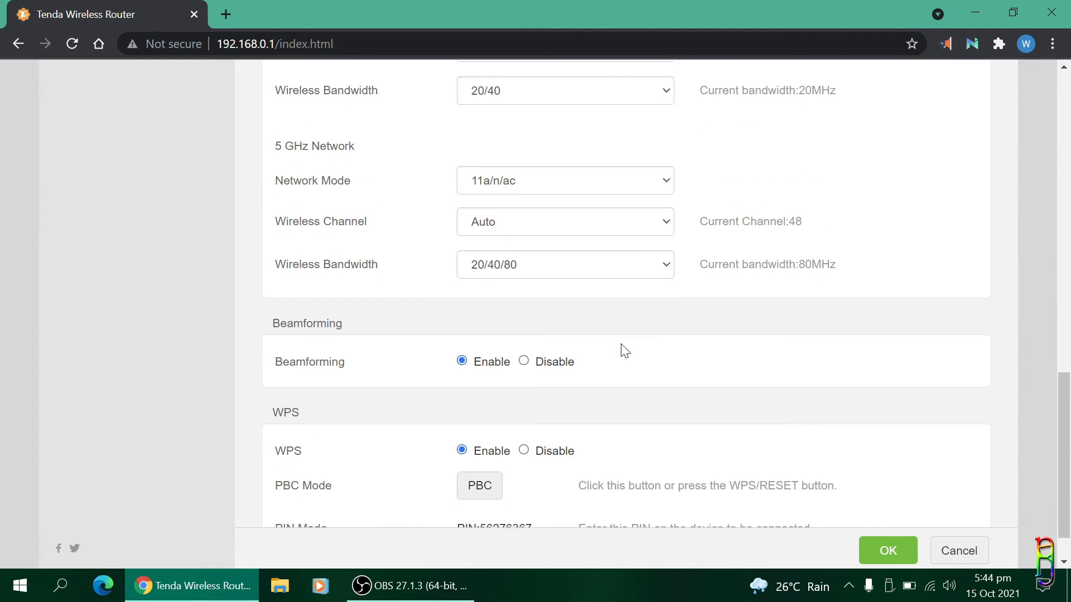
{"action": "scroll", "scroll_direction": "up", "scroll_amount": 3}
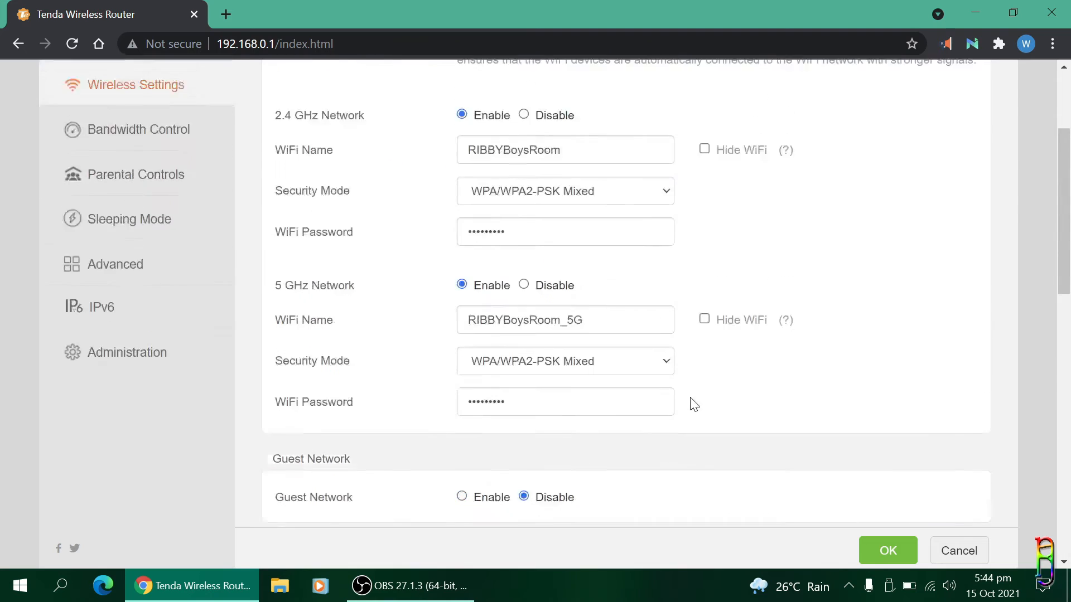
{"action": "left_click", "coordinate": [138, 130]}
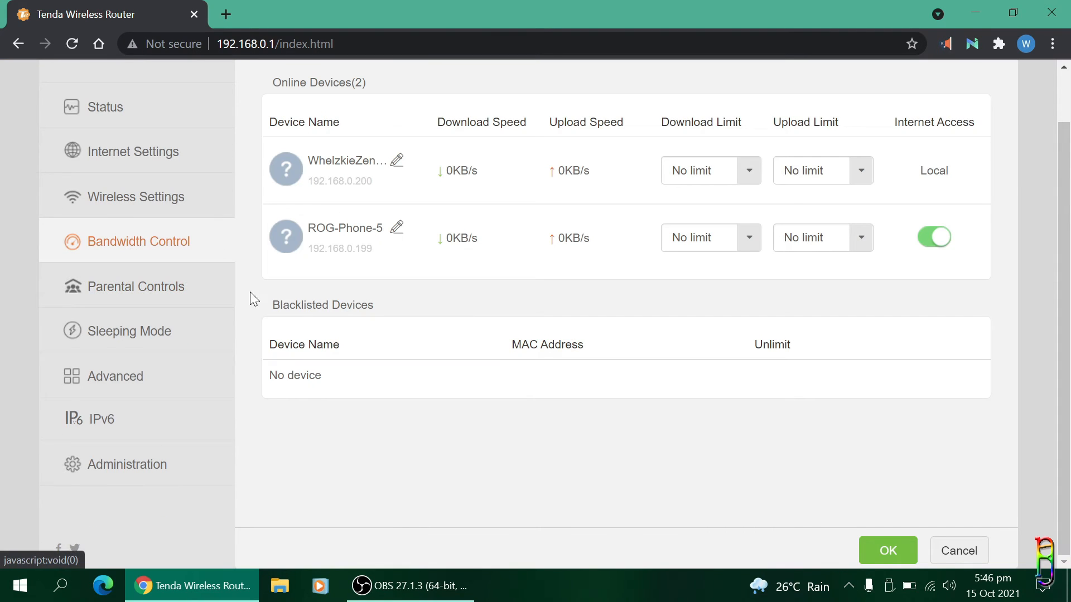
{"action": "mouse_move", "coordinate": [369, 236]}
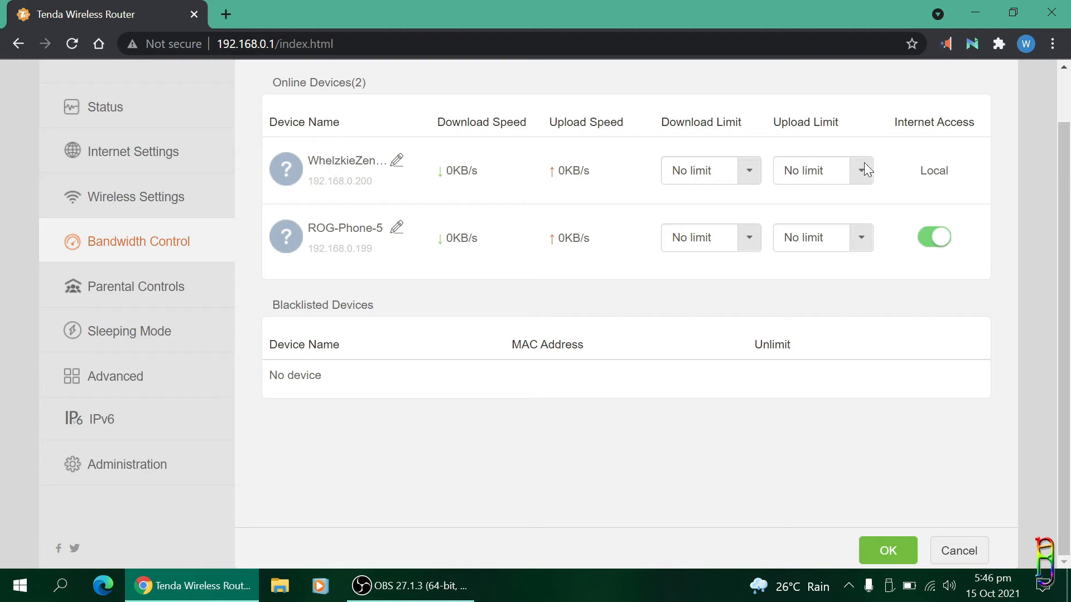
{"action": "mouse_move", "coordinate": [407, 270]}
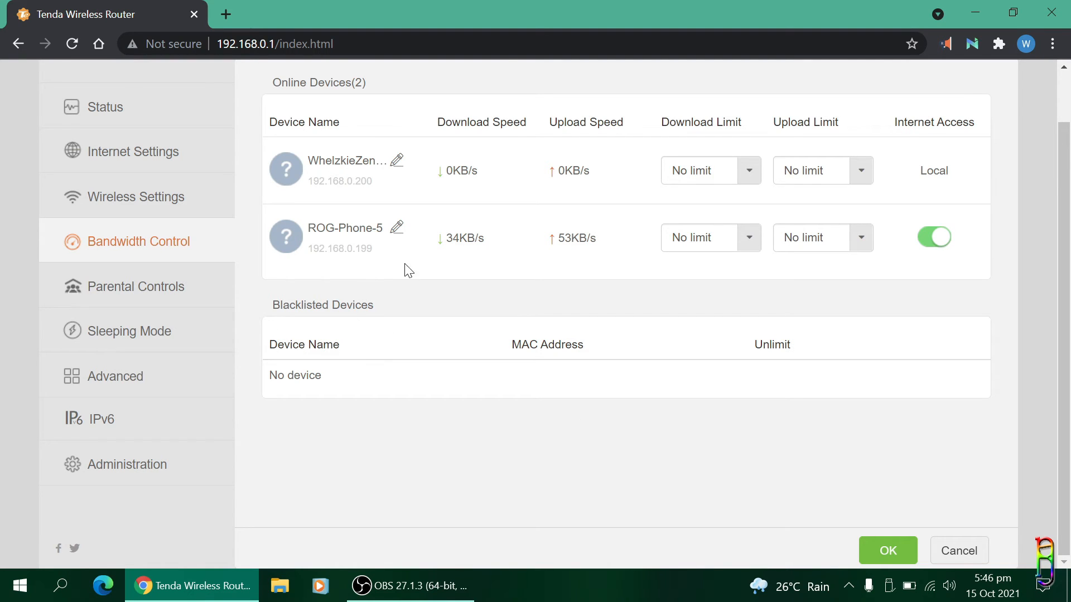
Step: Switch from the Online Devices table to the Parental Controls page
{"action": "left_click", "coordinate": [136, 287]}
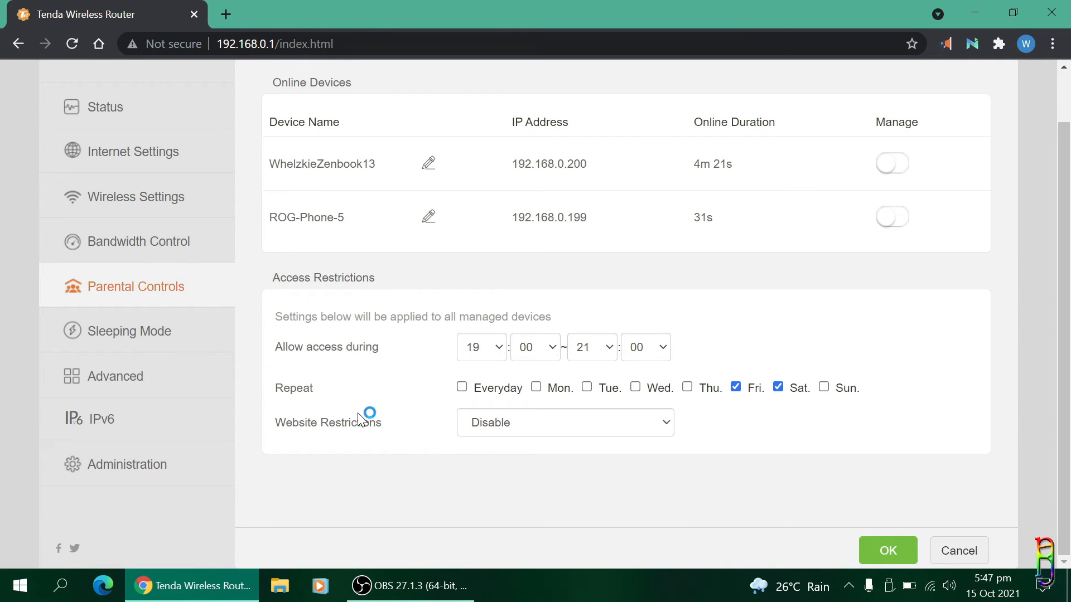
{"action": "mouse_move", "coordinate": [349, 442]}
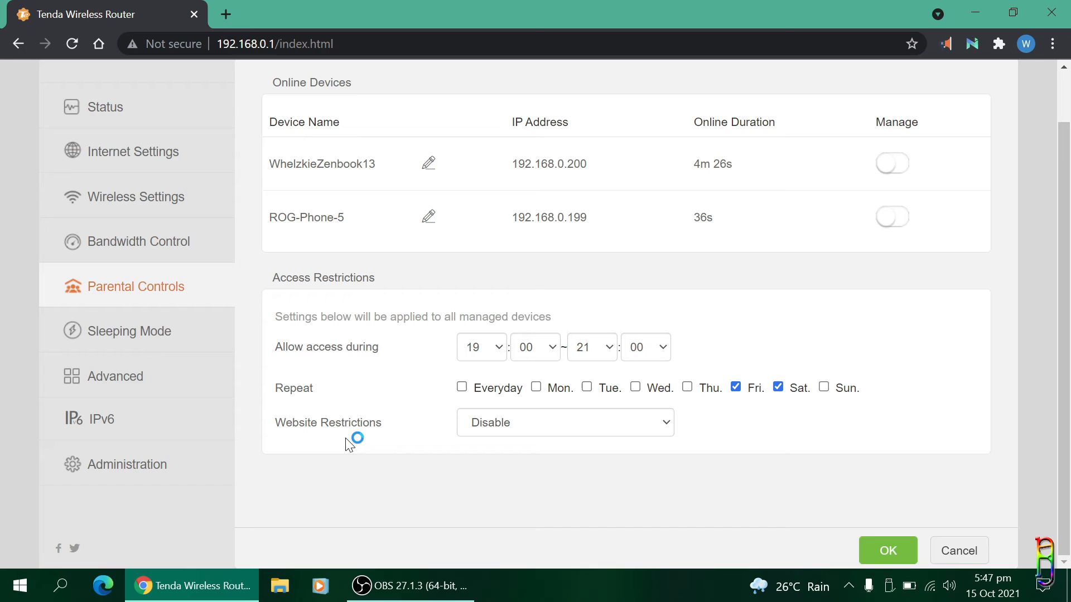
{"action": "mouse_move", "coordinate": [349, 445]}
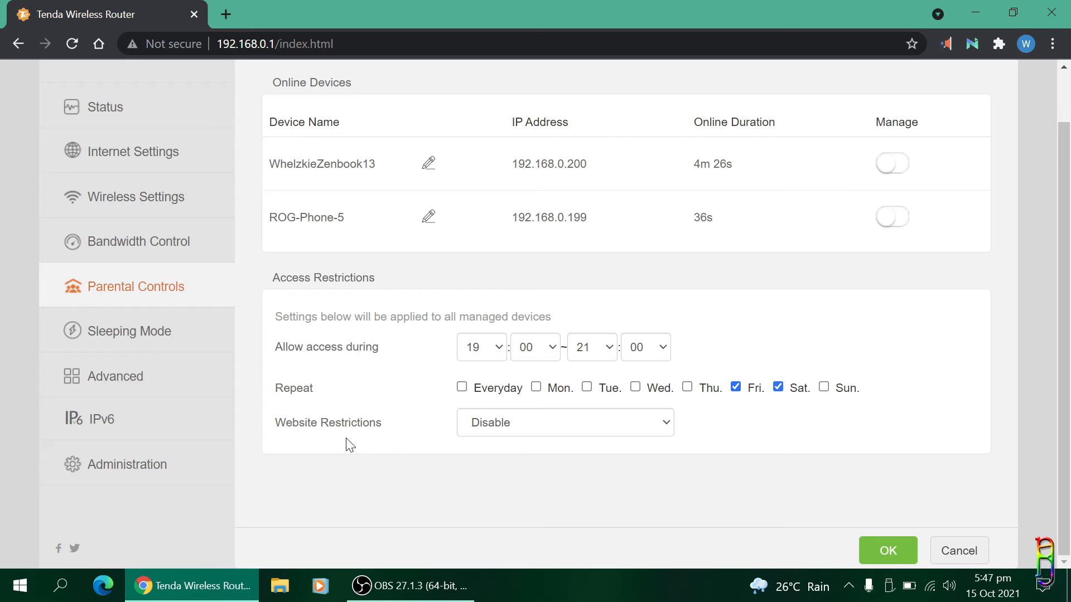
{"action": "mouse_move", "coordinate": [355, 469]}
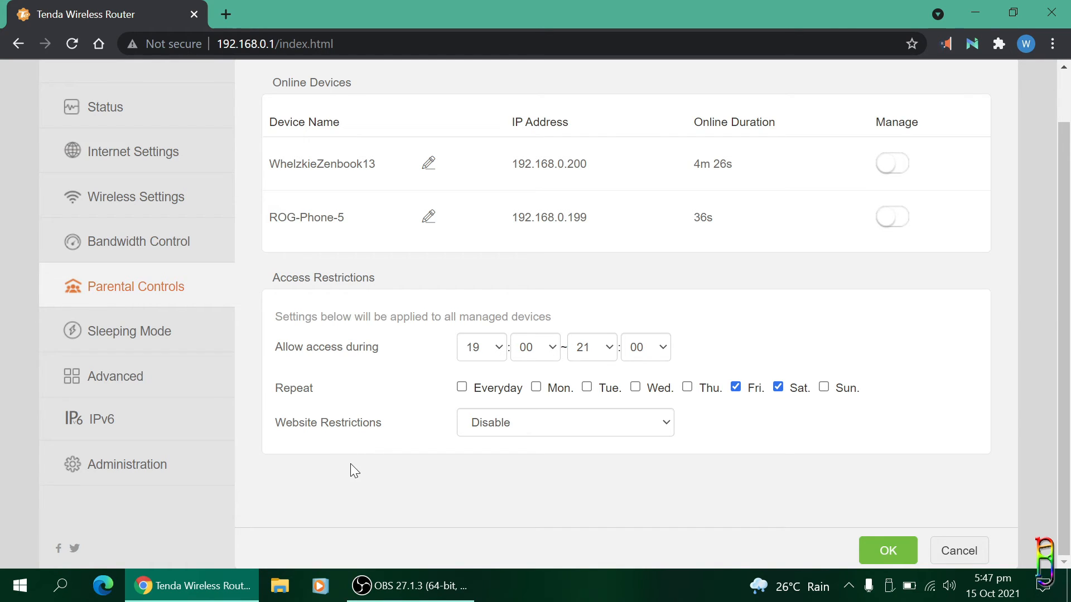
{"action": "mouse_move", "coordinate": [322, 461]}
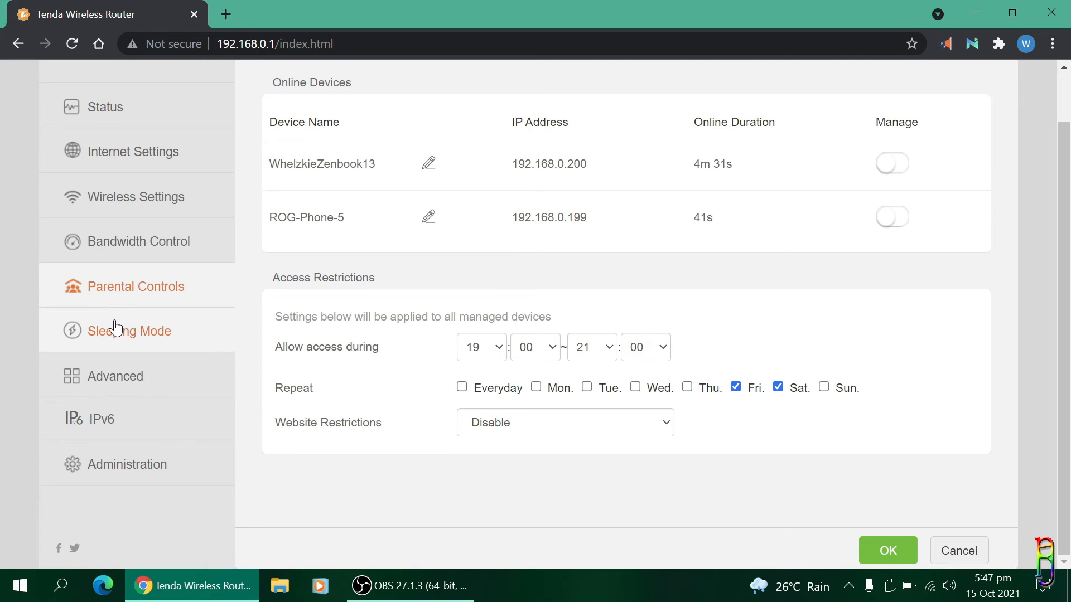
Step: Switch from Parental Controls to the Sleeping Mode settings
{"action": "left_click", "coordinate": [129, 330]}
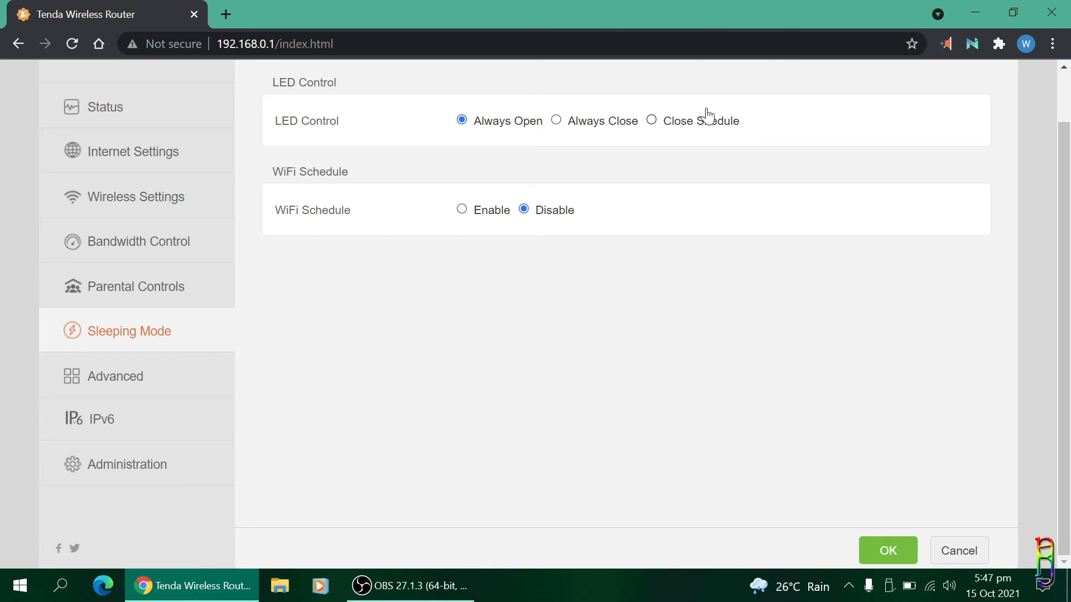
Step: Set LED Control to 'Always Open' so the router lights stay on
{"action": "left_click", "coordinate": [650, 120]}
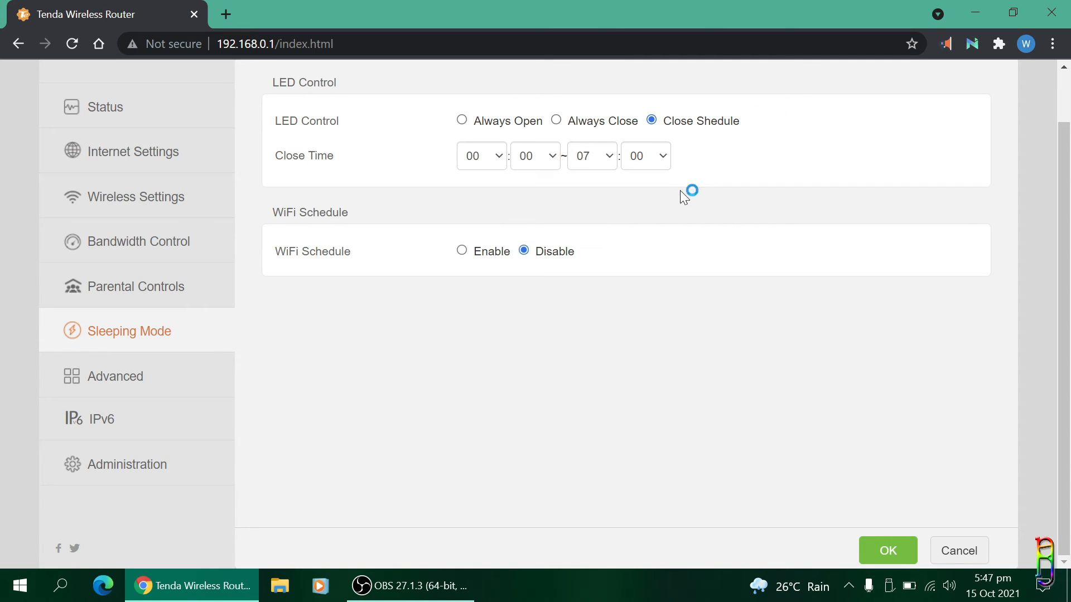
{"action": "left_click", "coordinate": [462, 120]}
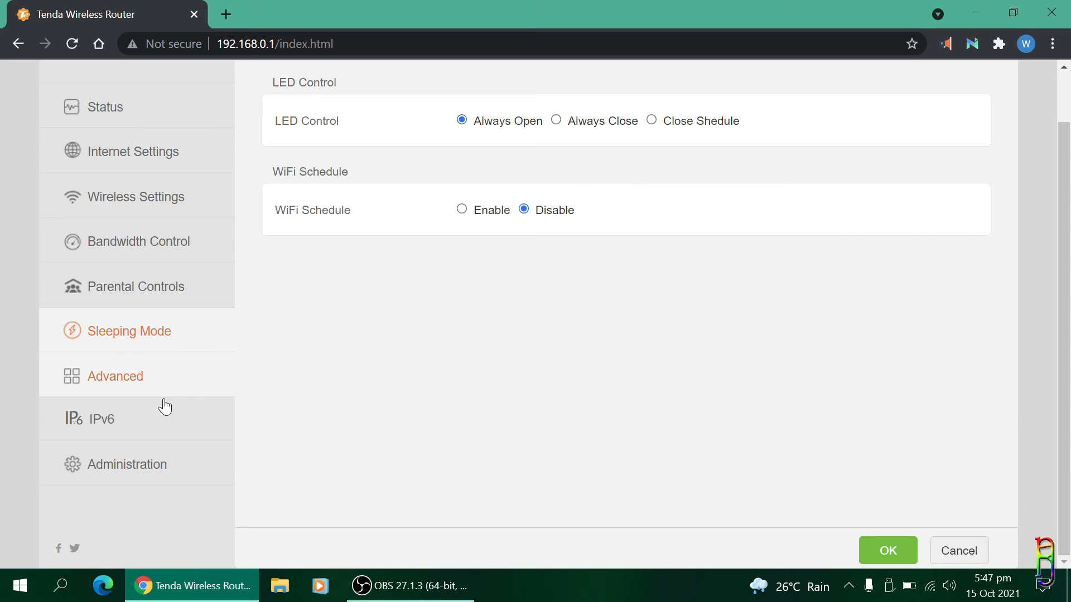
{"action": "mouse_move", "coordinate": [126, 379]}
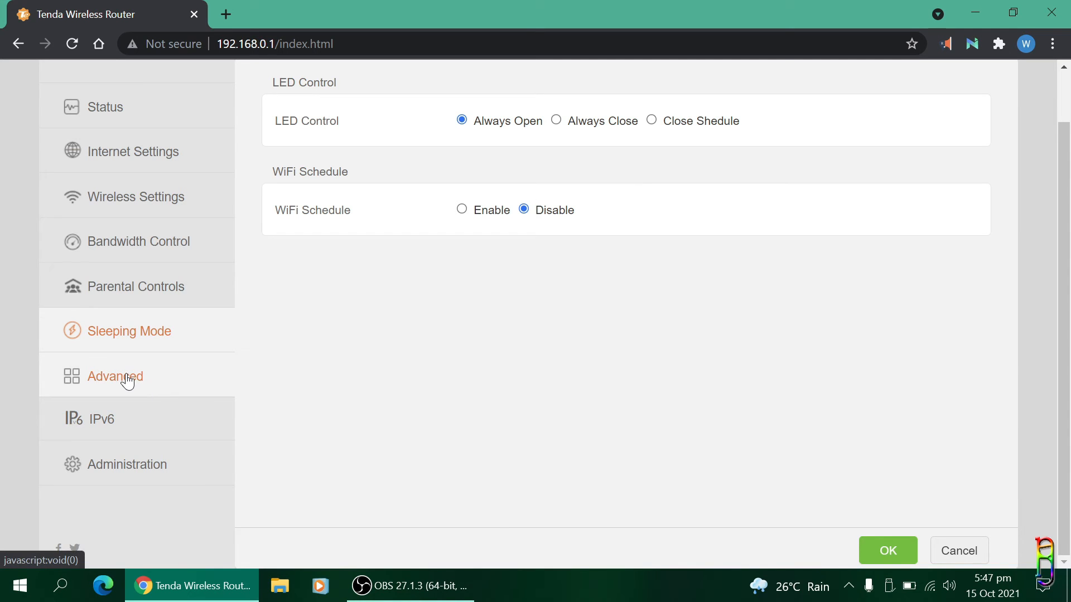
Step: Review the Advanced and IPv6 pages, ending on Administration
{"action": "left_click", "coordinate": [115, 376]}
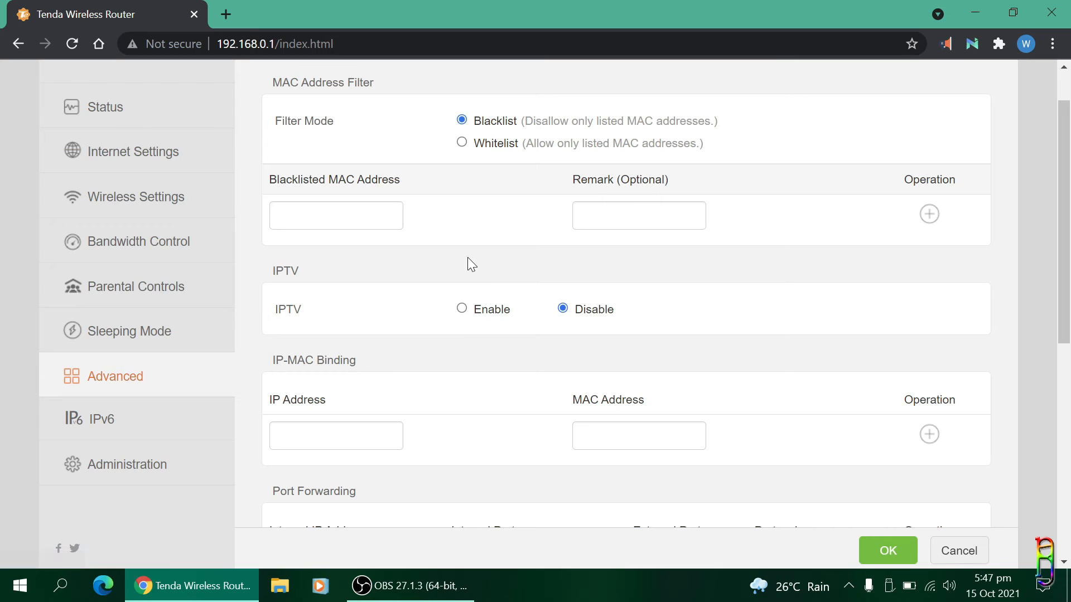
{"action": "mouse_move", "coordinate": [411, 275]}
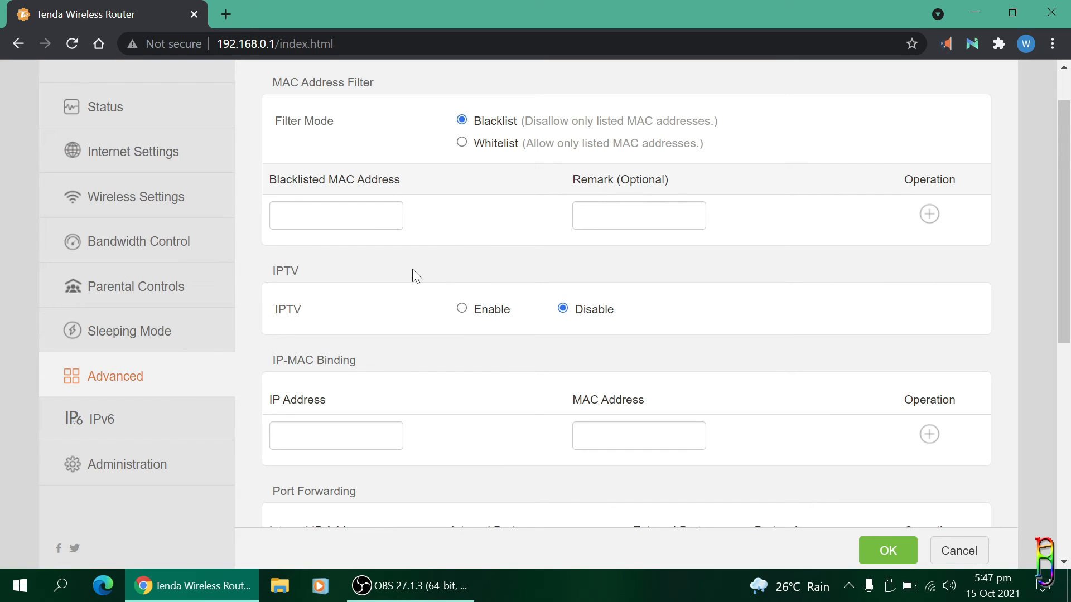
{"action": "mouse_move", "coordinate": [572, 483]}
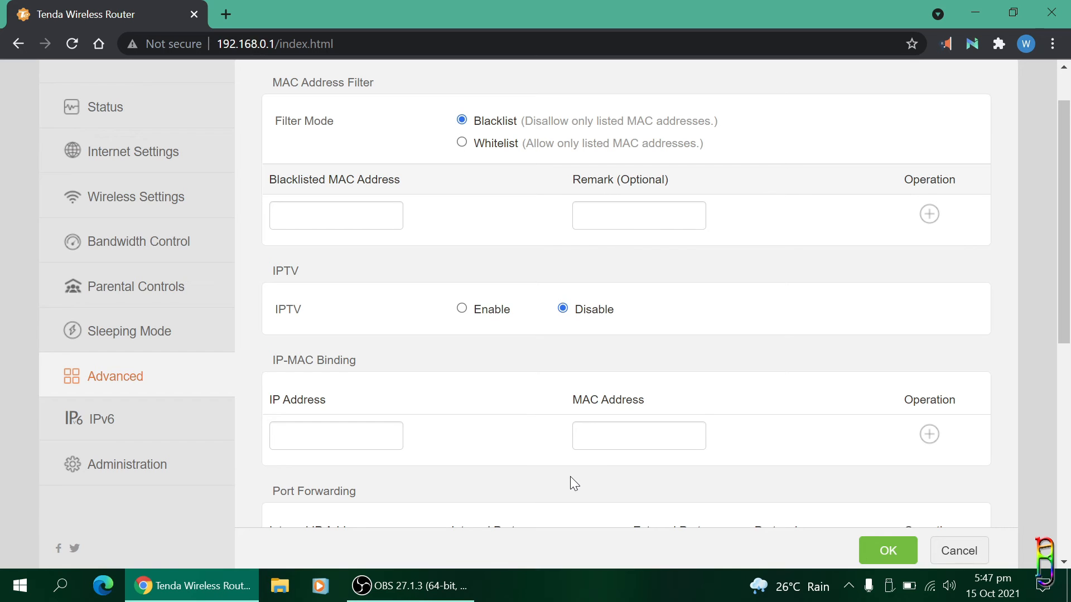
{"action": "mouse_move", "coordinate": [475, 171]}
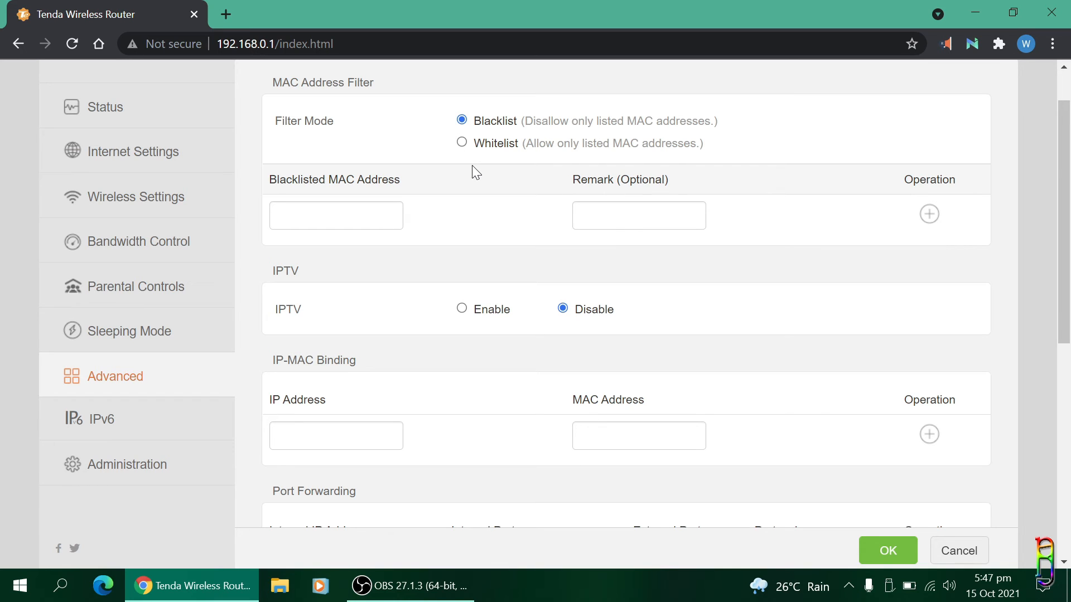
{"action": "mouse_move", "coordinate": [90, 419]}
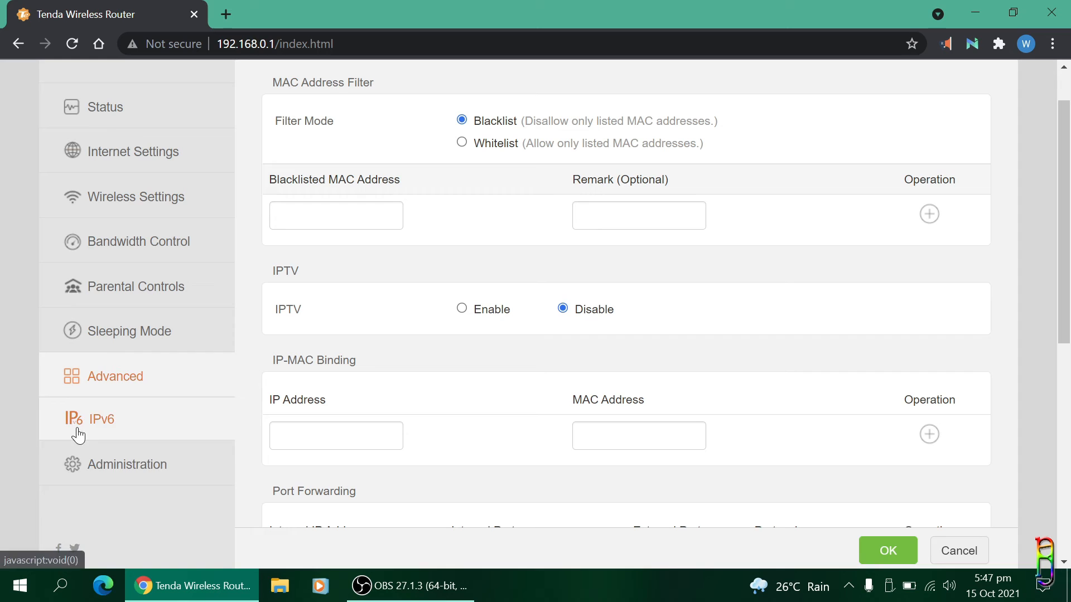
{"action": "left_click", "coordinate": [101, 418]}
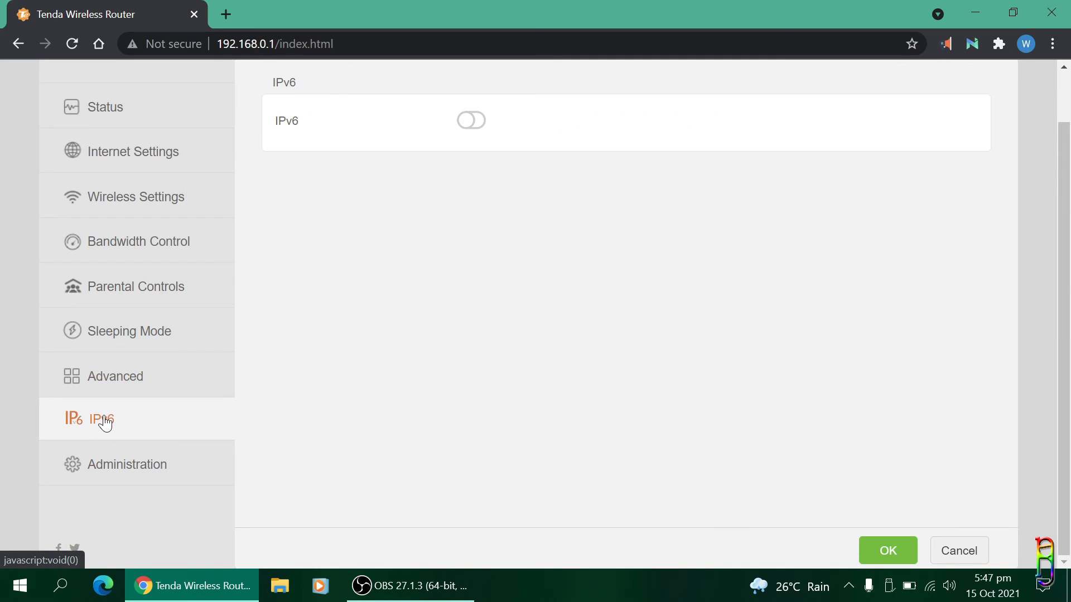
{"action": "mouse_move", "coordinate": [167, 452]}
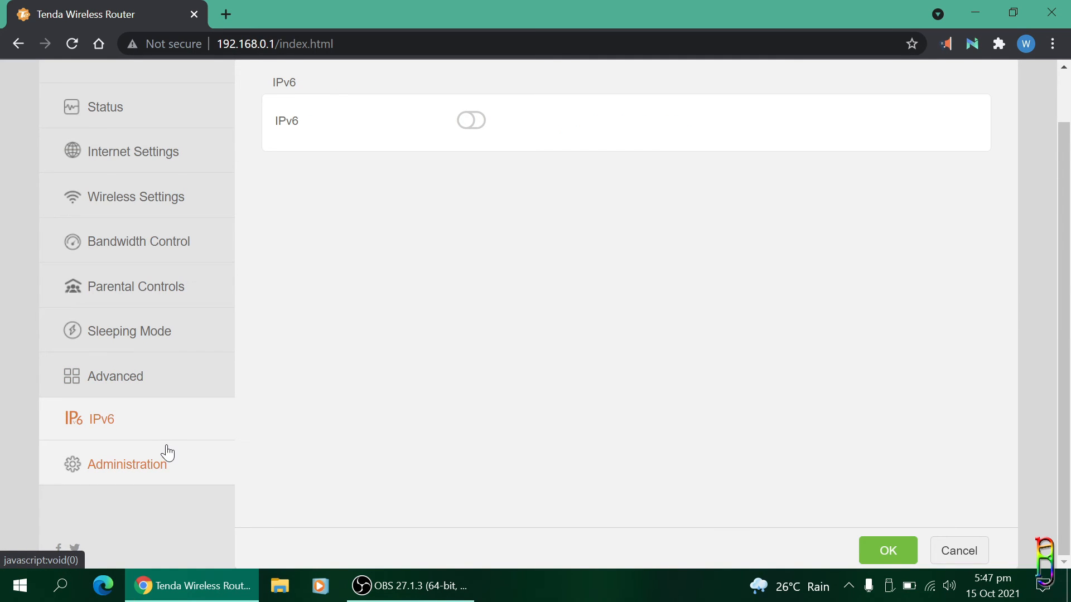
{"action": "left_click", "coordinate": [127, 464]}
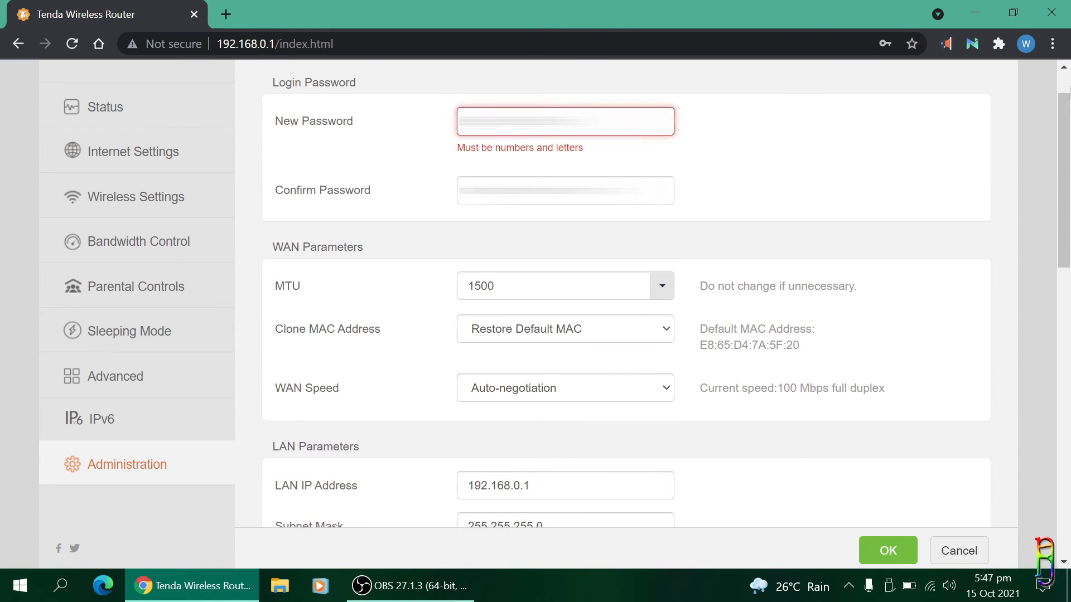
Step: Fill in the New Password and Confirm Password fields with the new admin password
{"action": "left_click", "coordinate": [565, 189]}
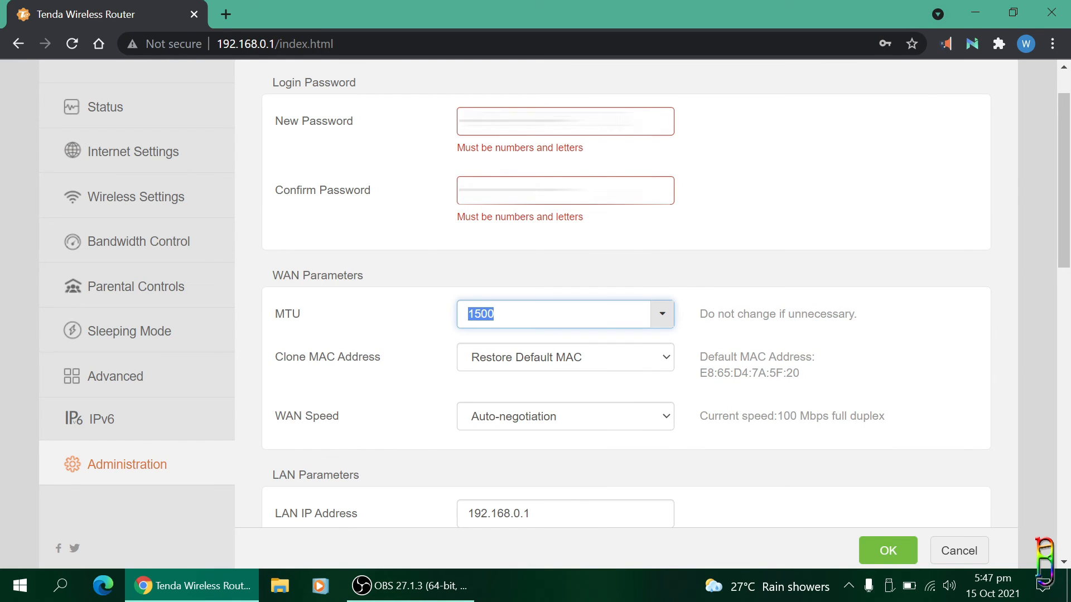
{"action": "left_click", "coordinate": [564, 189]}
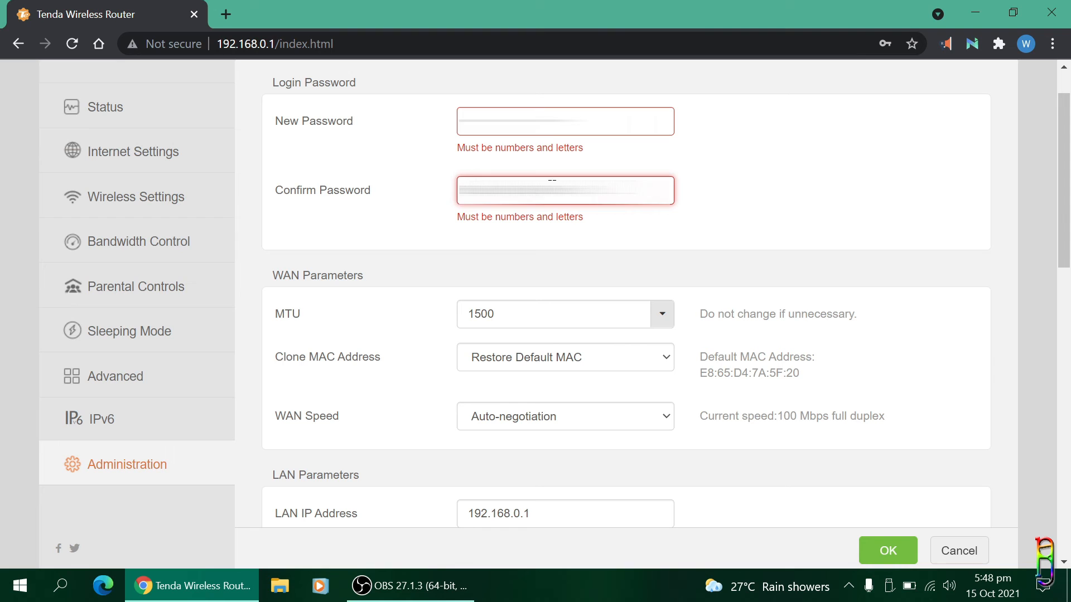
Step: Review the WAN, LAN, Date & Time and Device Management sections of Administration
{"action": "scroll", "scroll_direction": "down", "scroll_amount": 3}
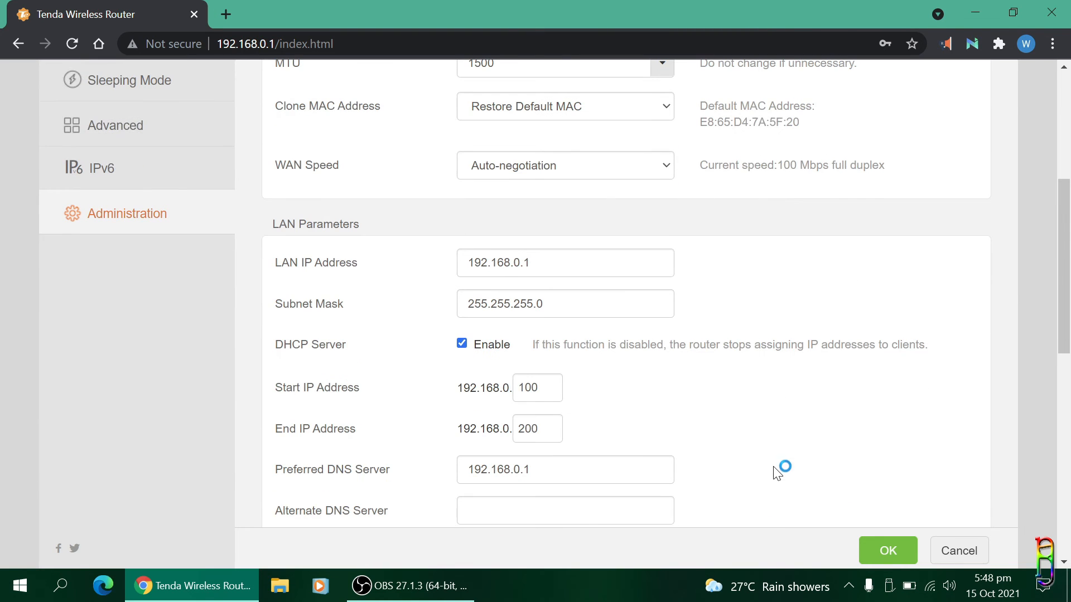
{"action": "scroll", "scroll_direction": "down", "scroll_amount": 3}
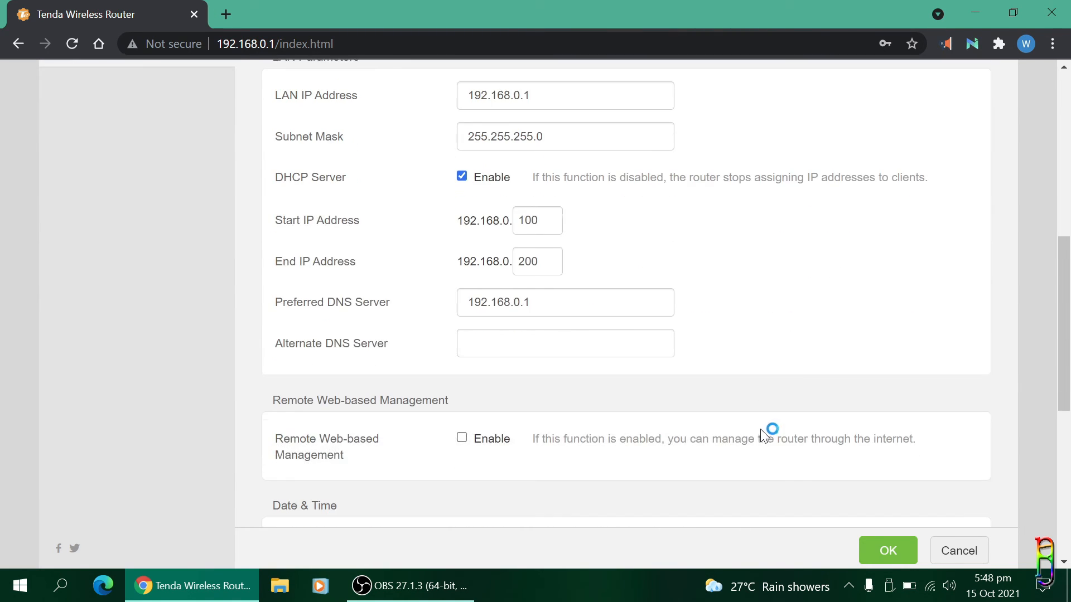
{"action": "scroll", "scroll_direction": "down", "scroll_amount": 3}
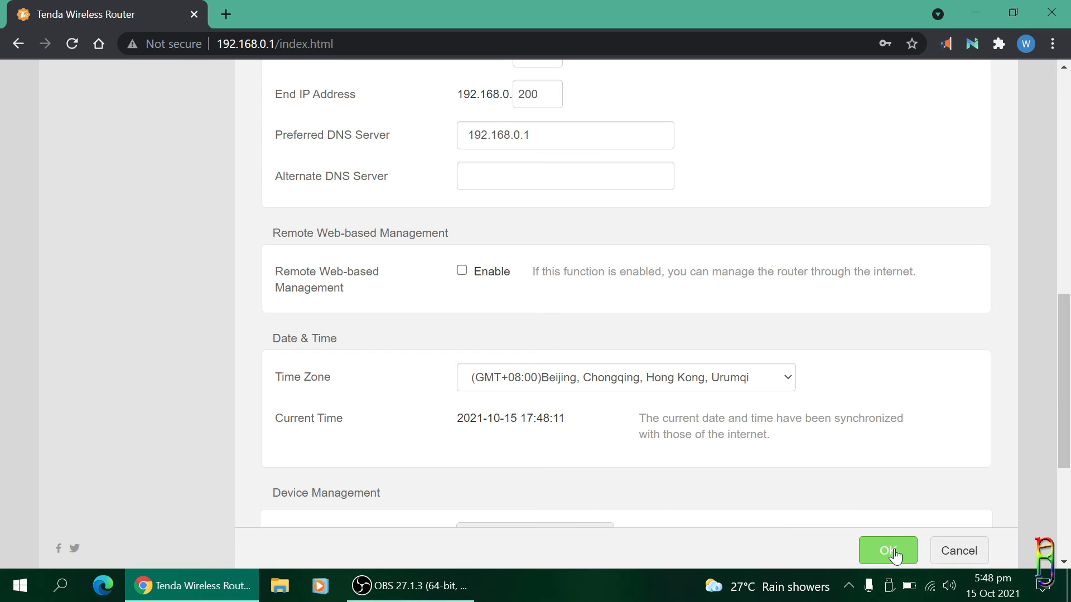
{"action": "mouse_move", "coordinate": [818, 473]}
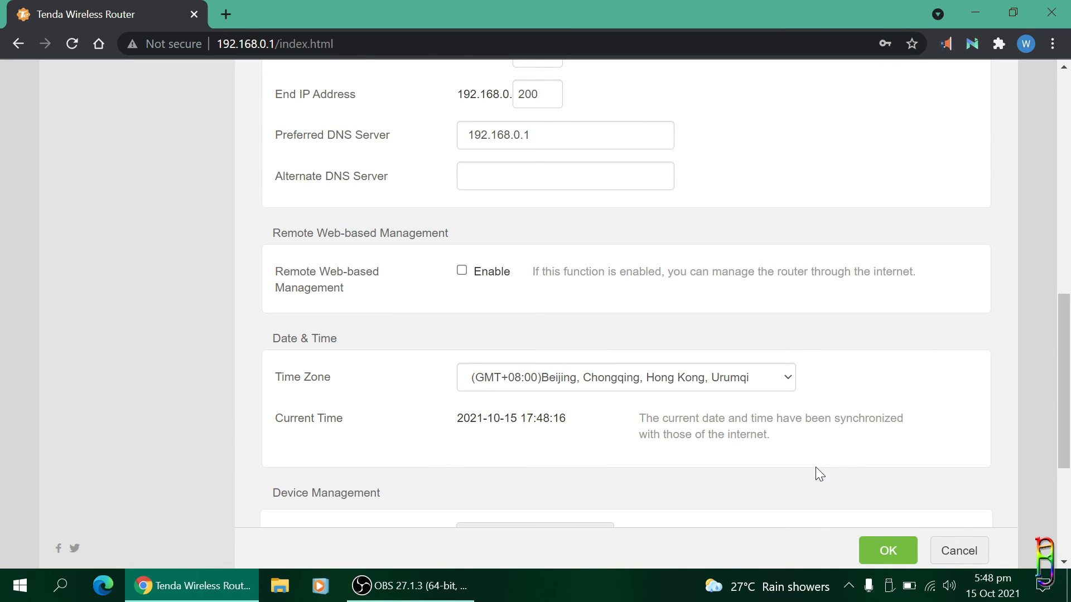
{"action": "scroll", "scroll_direction": "down", "scroll_amount": 3}
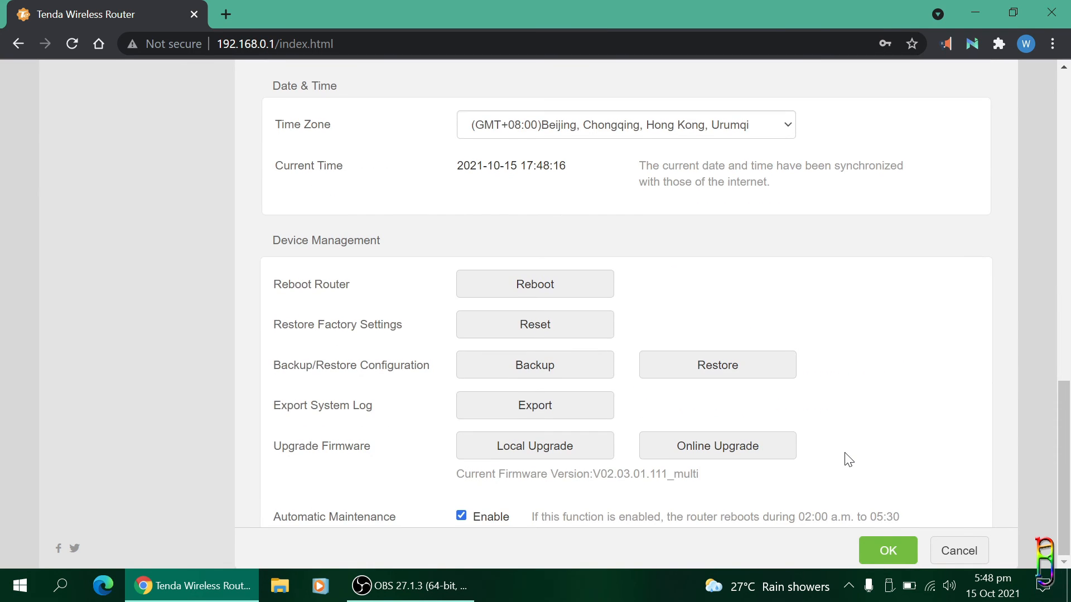
{"action": "scroll", "scroll_direction": "up", "scroll_amount": 3}
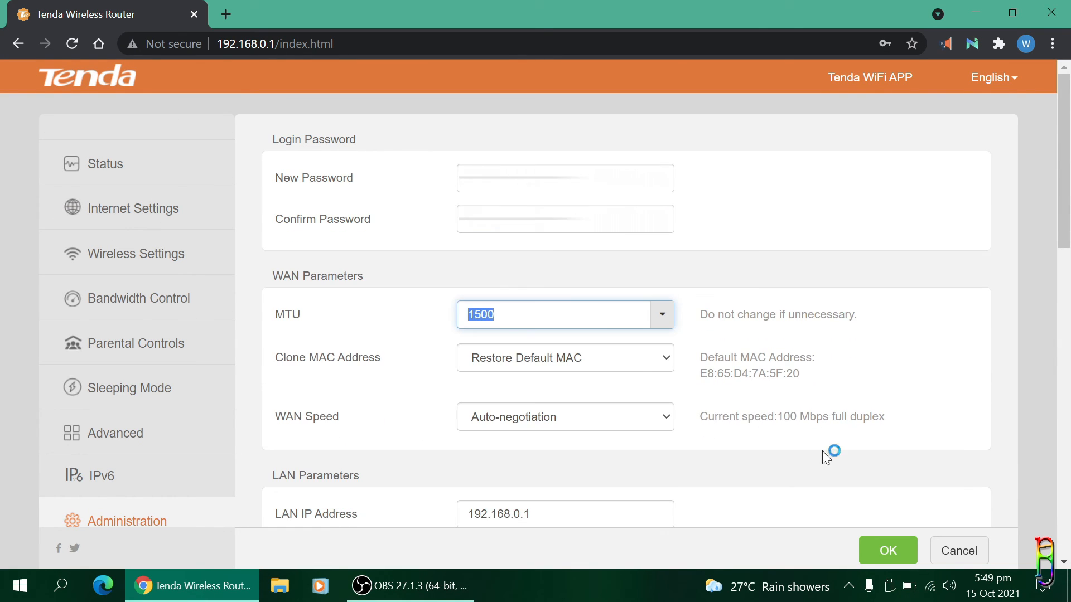
{"action": "left_click", "coordinate": [887, 550]}
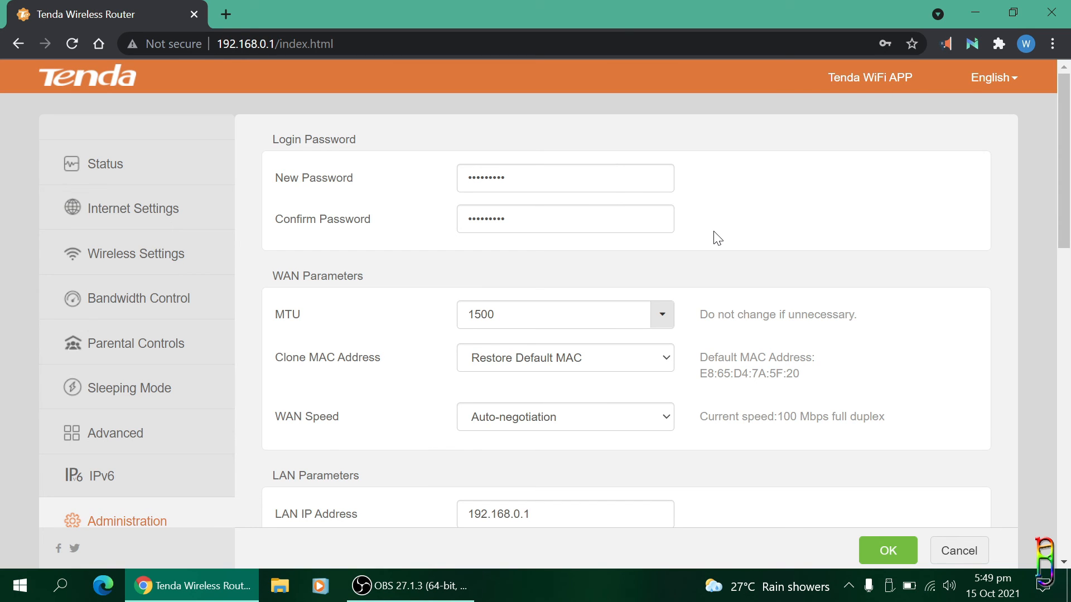
Step: Save the new admin password with OK and log back in to the status overview
{"action": "left_click", "coordinate": [886, 550]}
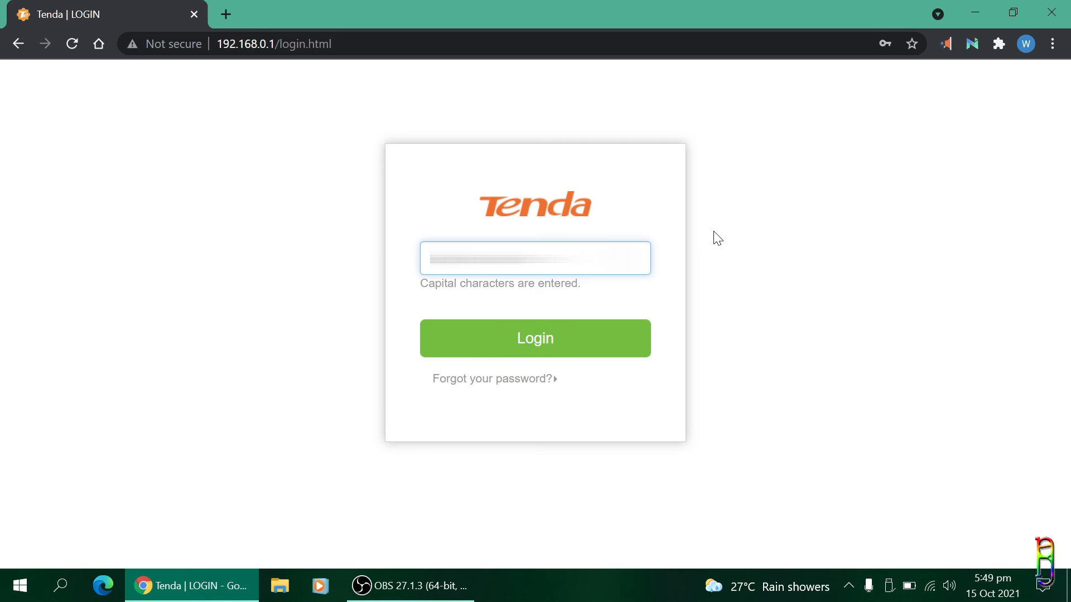
{"action": "left_click", "coordinate": [534, 338]}
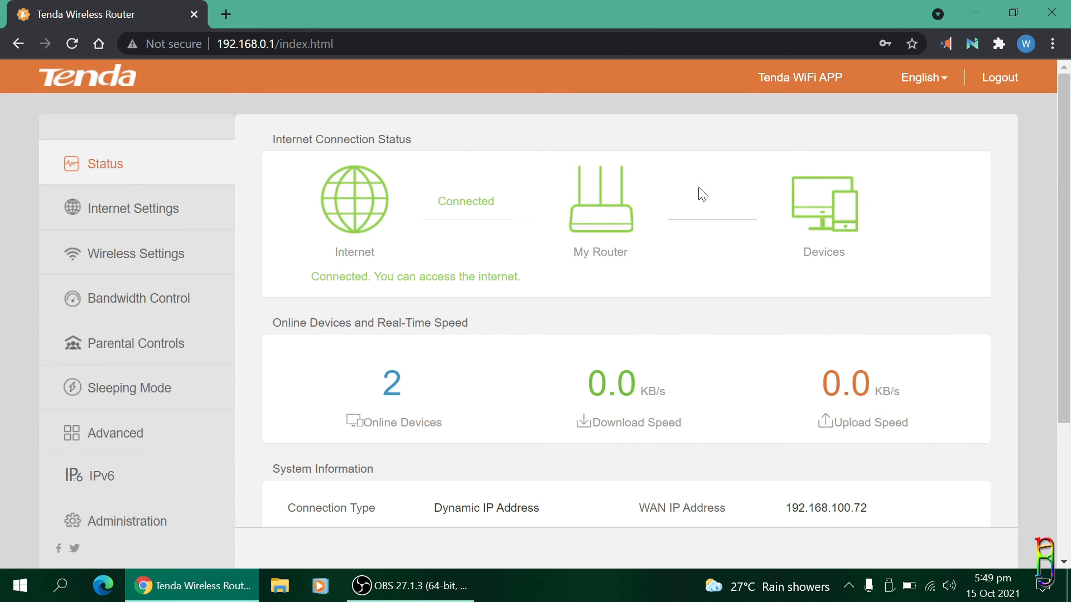